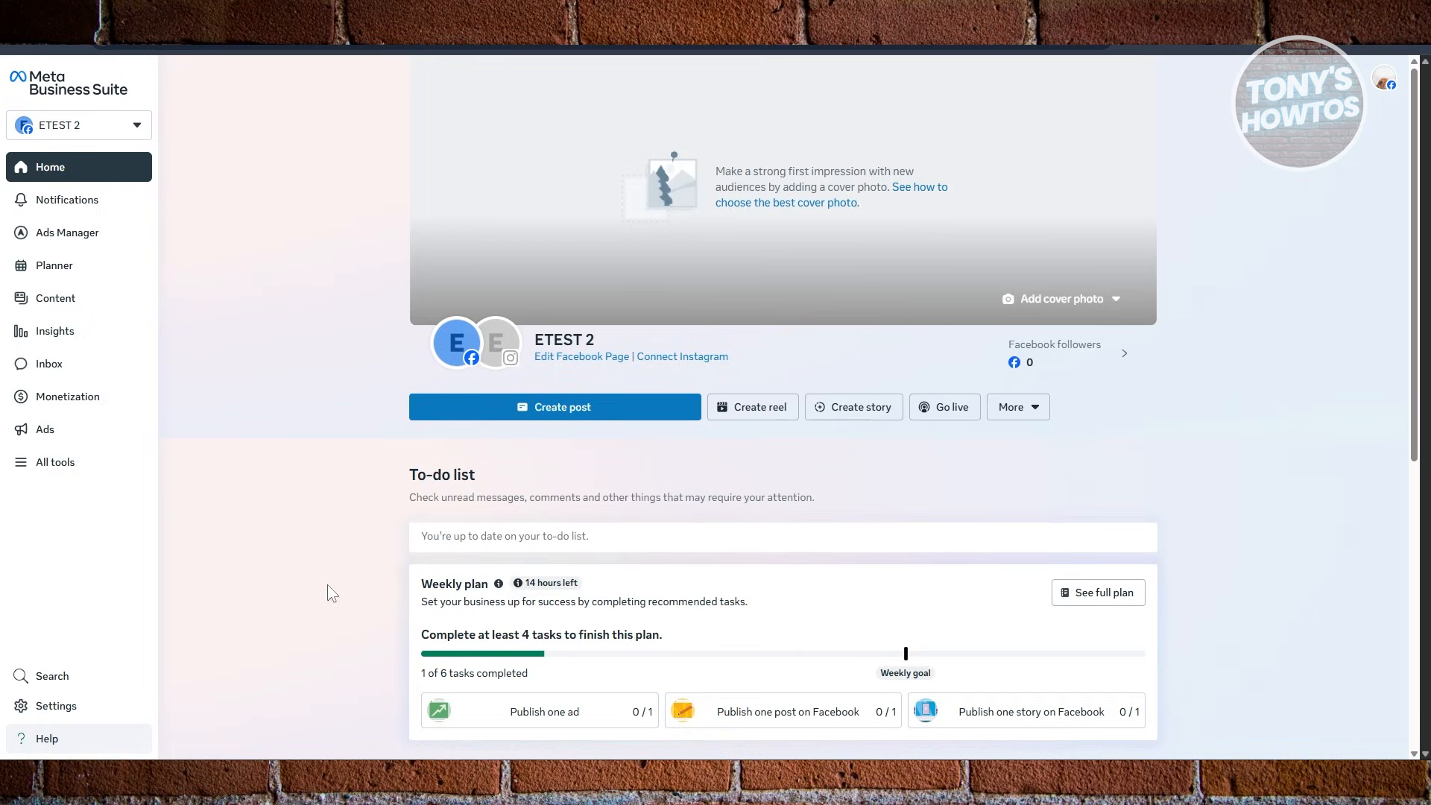
{"action": "mouse_move", "coordinate": [238, 179]}
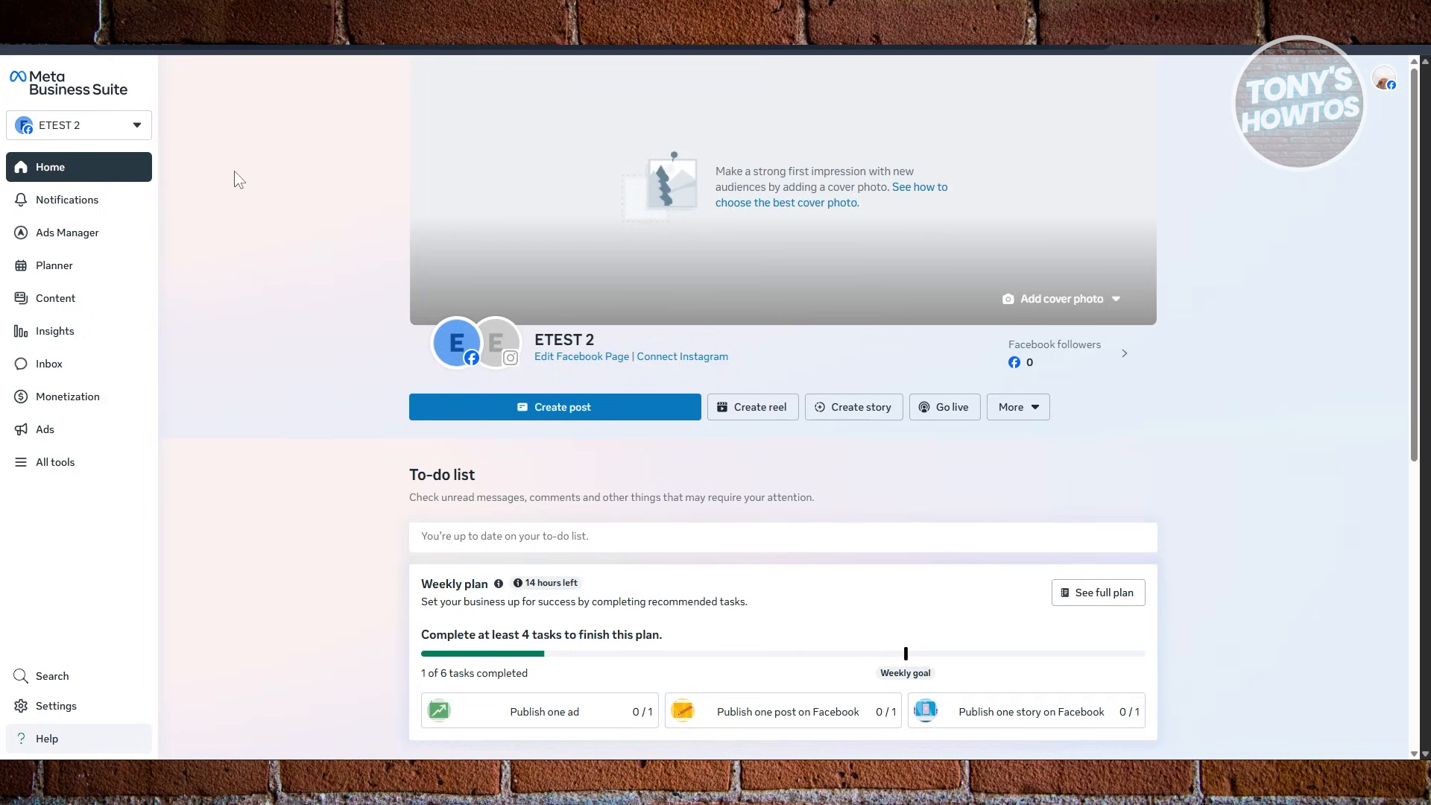
{"action": "mouse_move", "coordinate": [252, 148]}
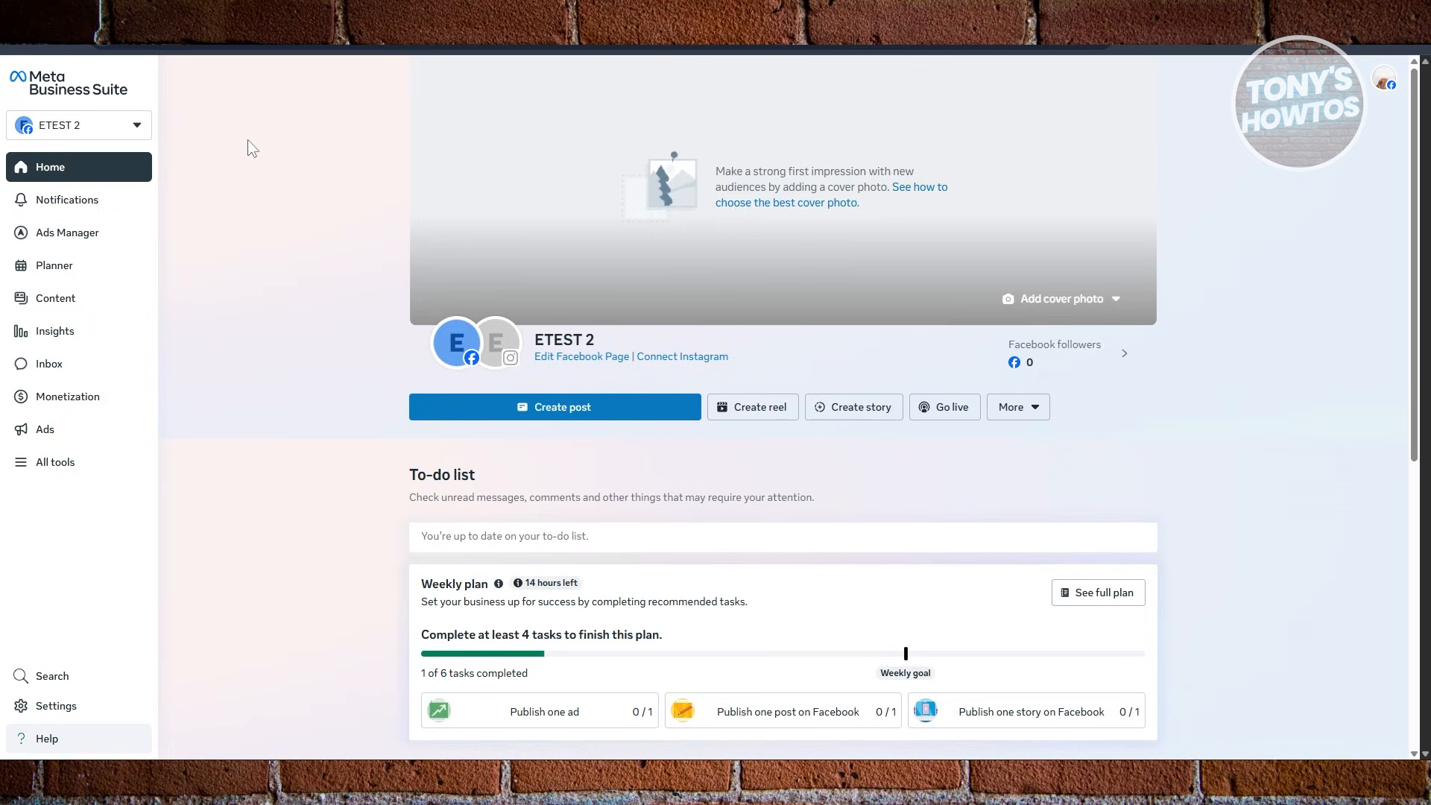
{"action": "mouse_move", "coordinate": [109, 304]}
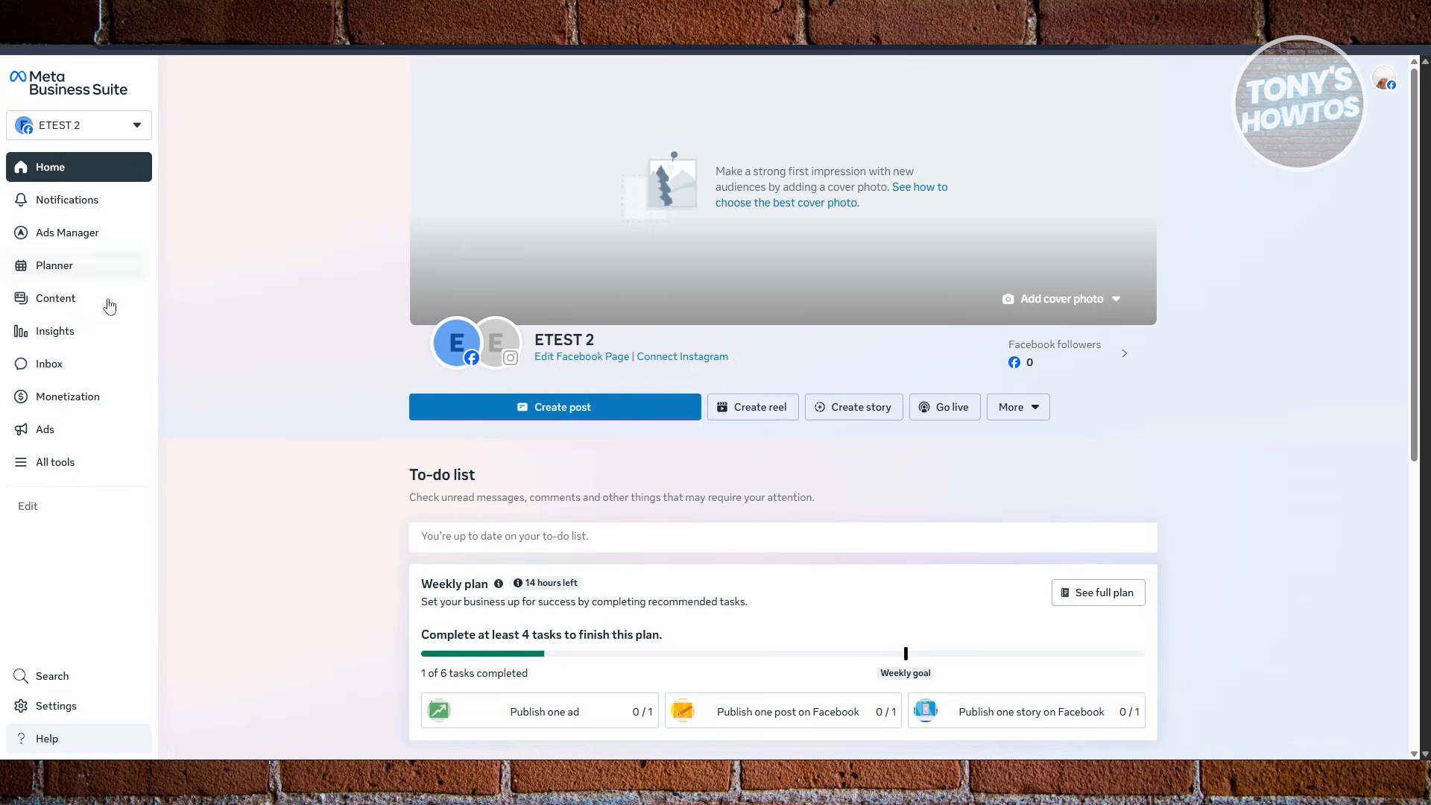
{"action": "mouse_move", "coordinate": [46, 738]}
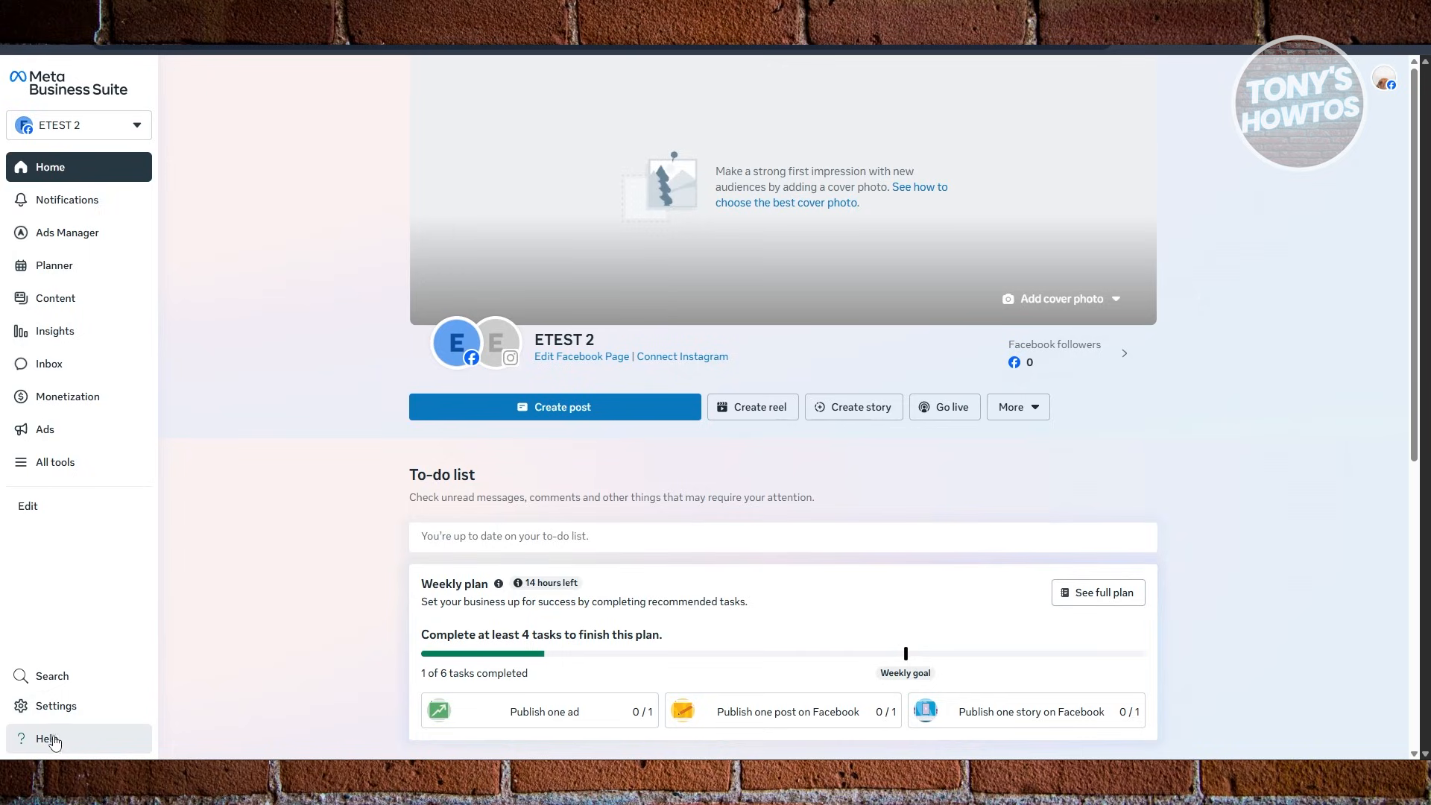
Open the Help panel from the bottom-left Help menu beside the ETEST 2 home page
{"action": "left_click", "coordinate": [47, 739]}
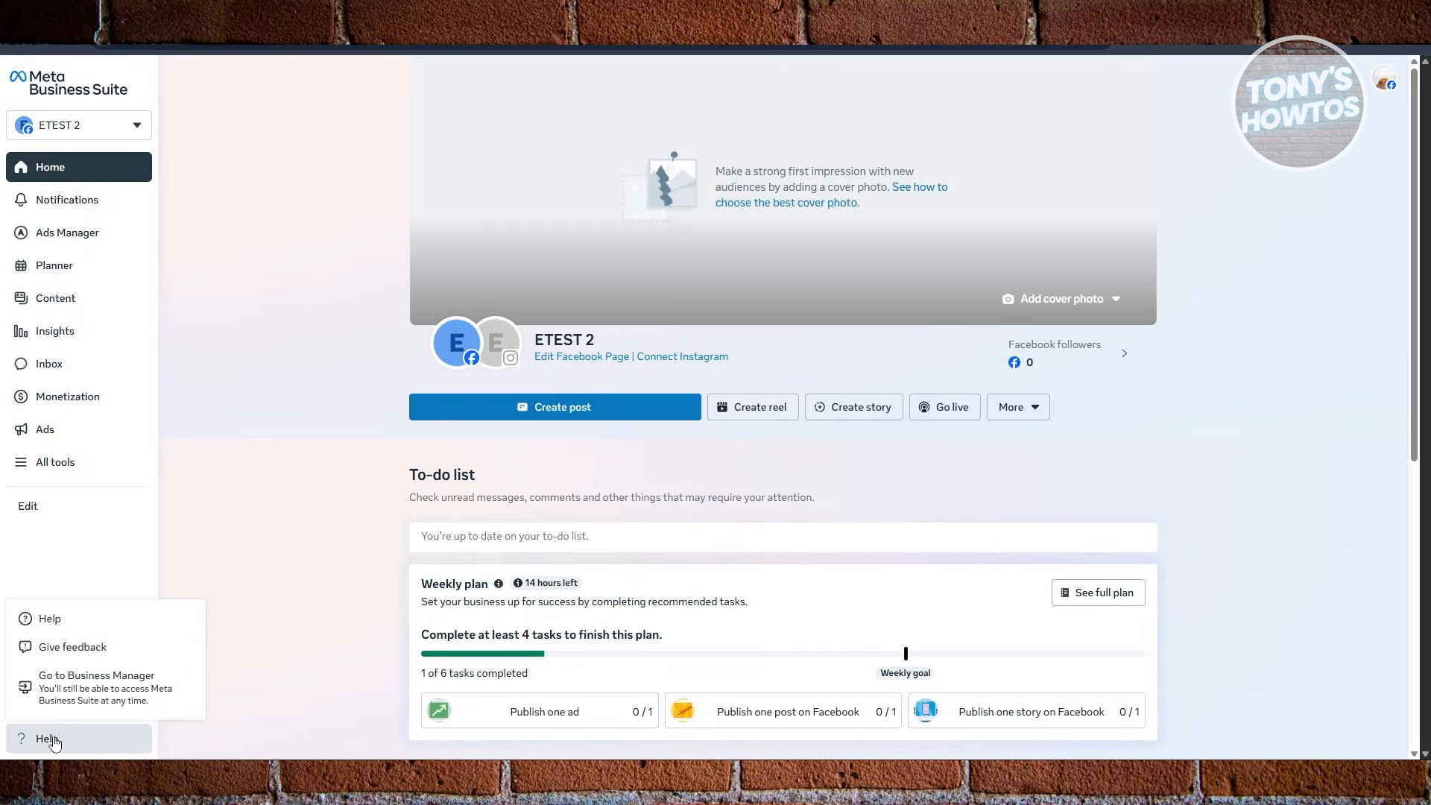
{"action": "mouse_move", "coordinate": [62, 630]}
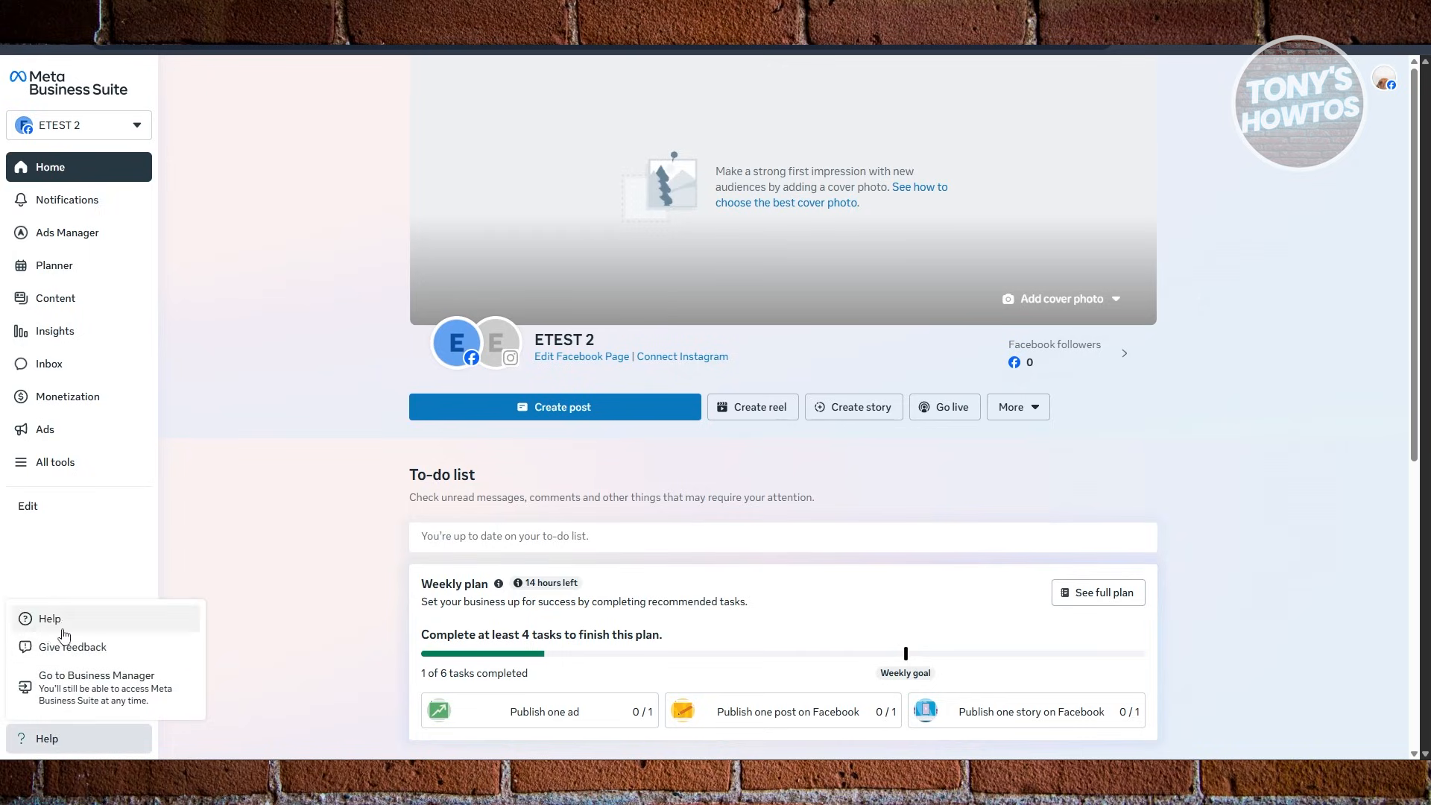
{"action": "left_click", "coordinate": [50, 618]}
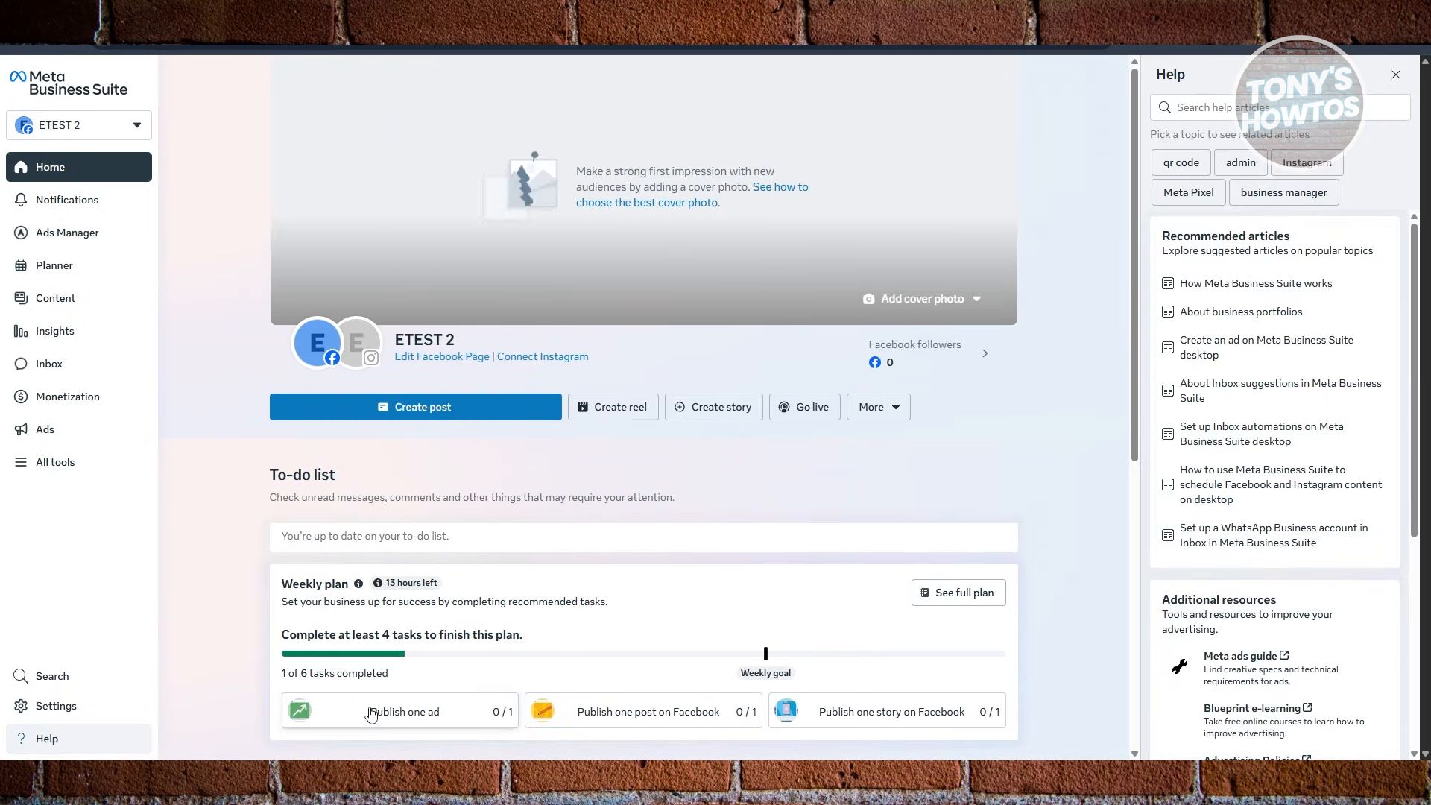
{"action": "mouse_move", "coordinate": [1183, 74]}
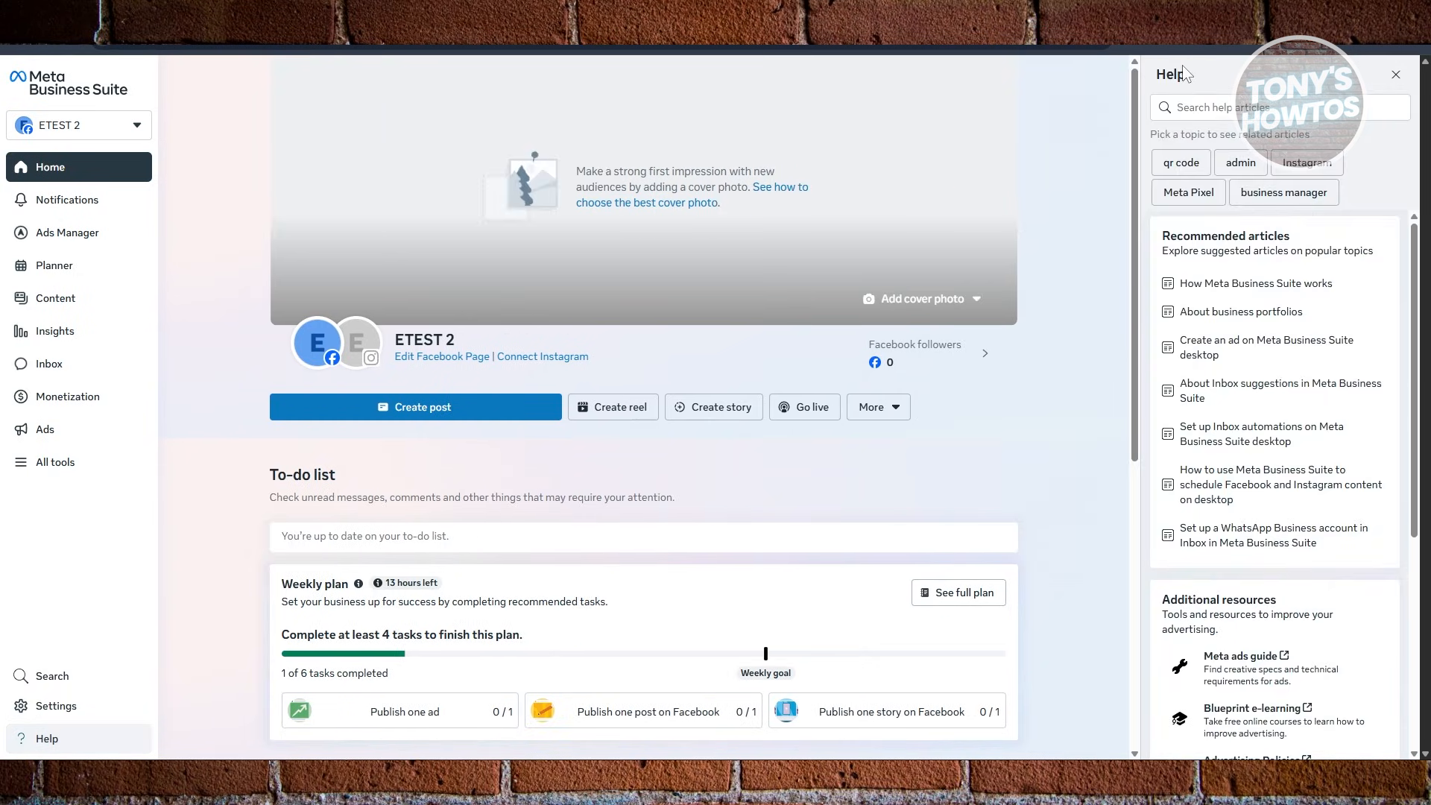
{"action": "mouse_move", "coordinate": [1315, 237]}
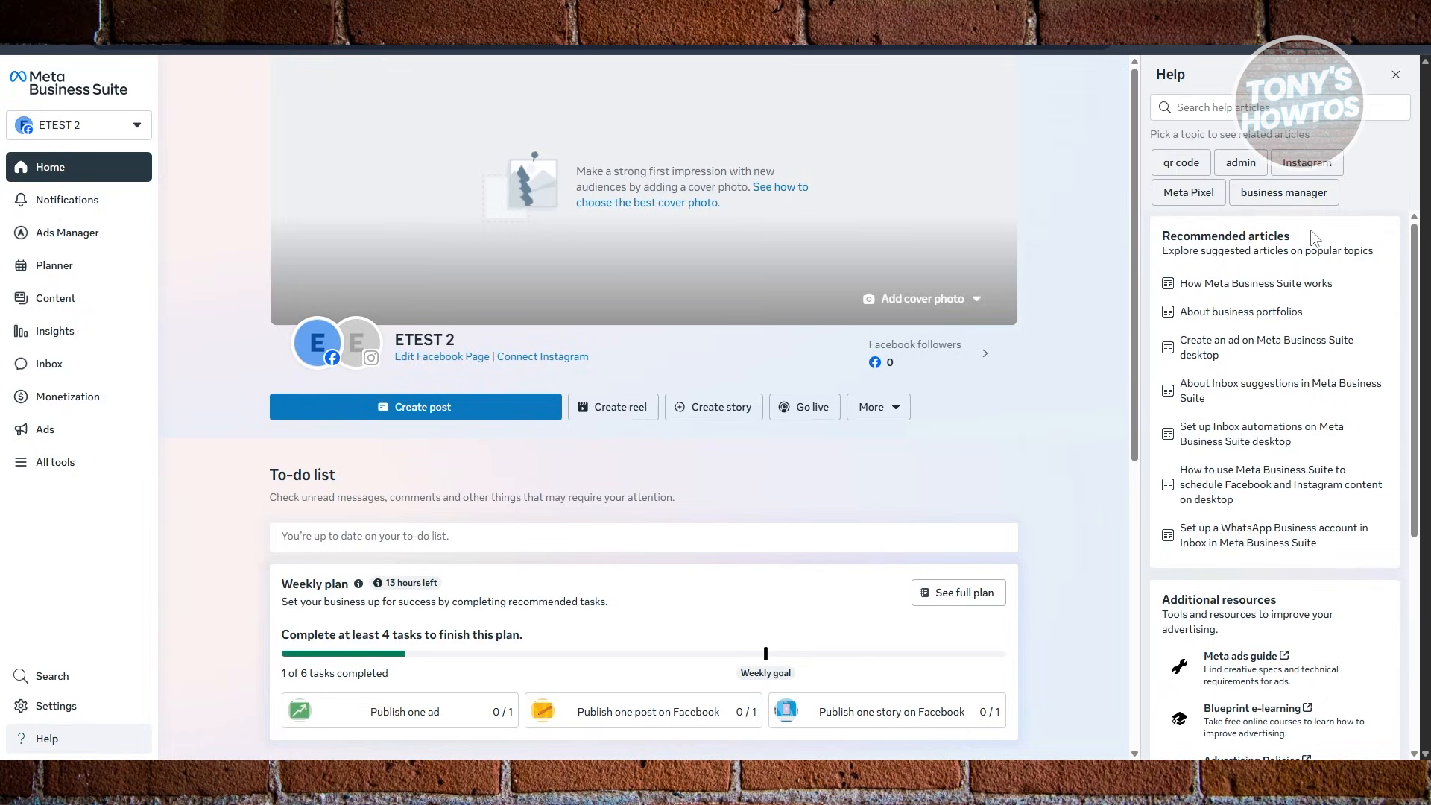
{"action": "mouse_move", "coordinate": [1211, 602]}
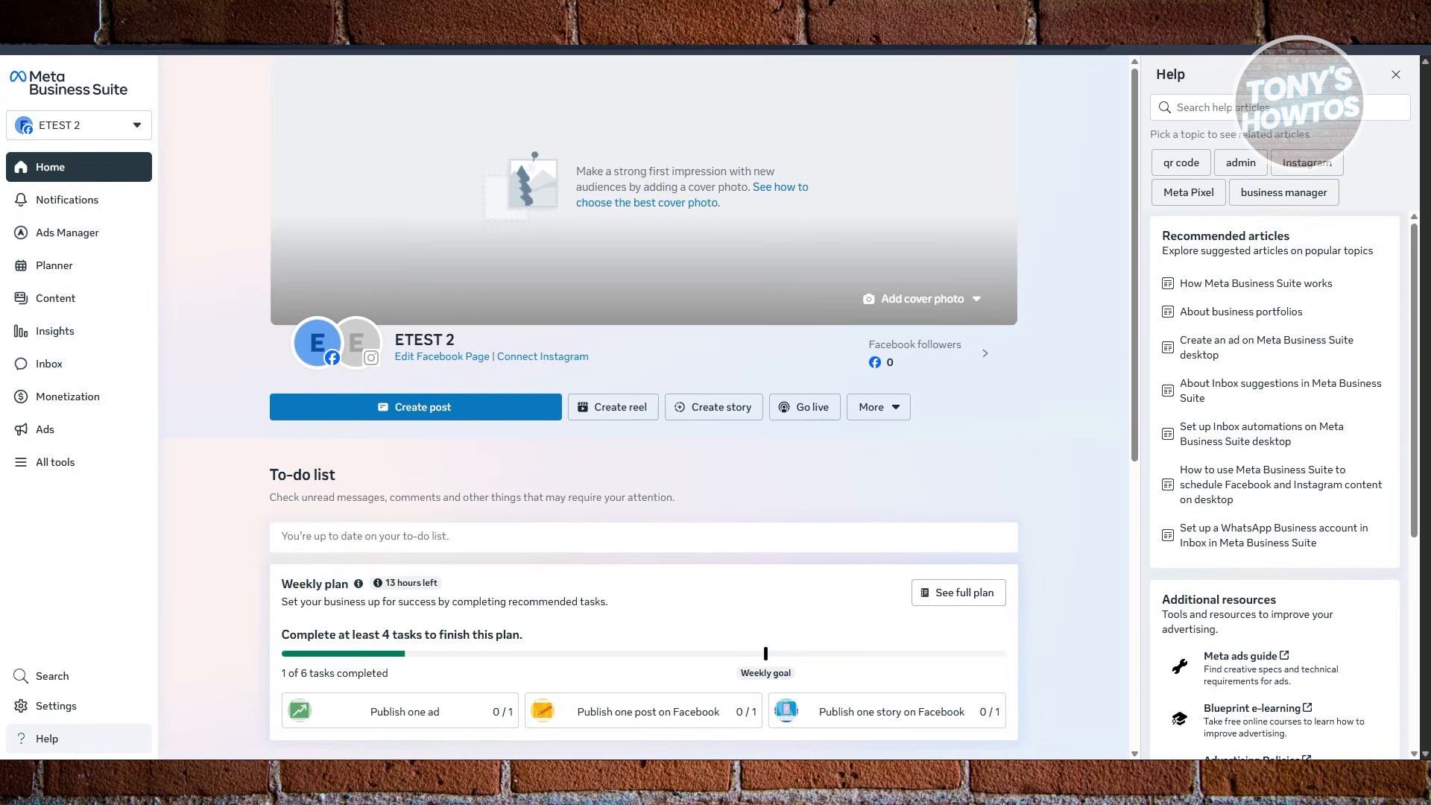
{"action": "mouse_move", "coordinate": [731, 588]}
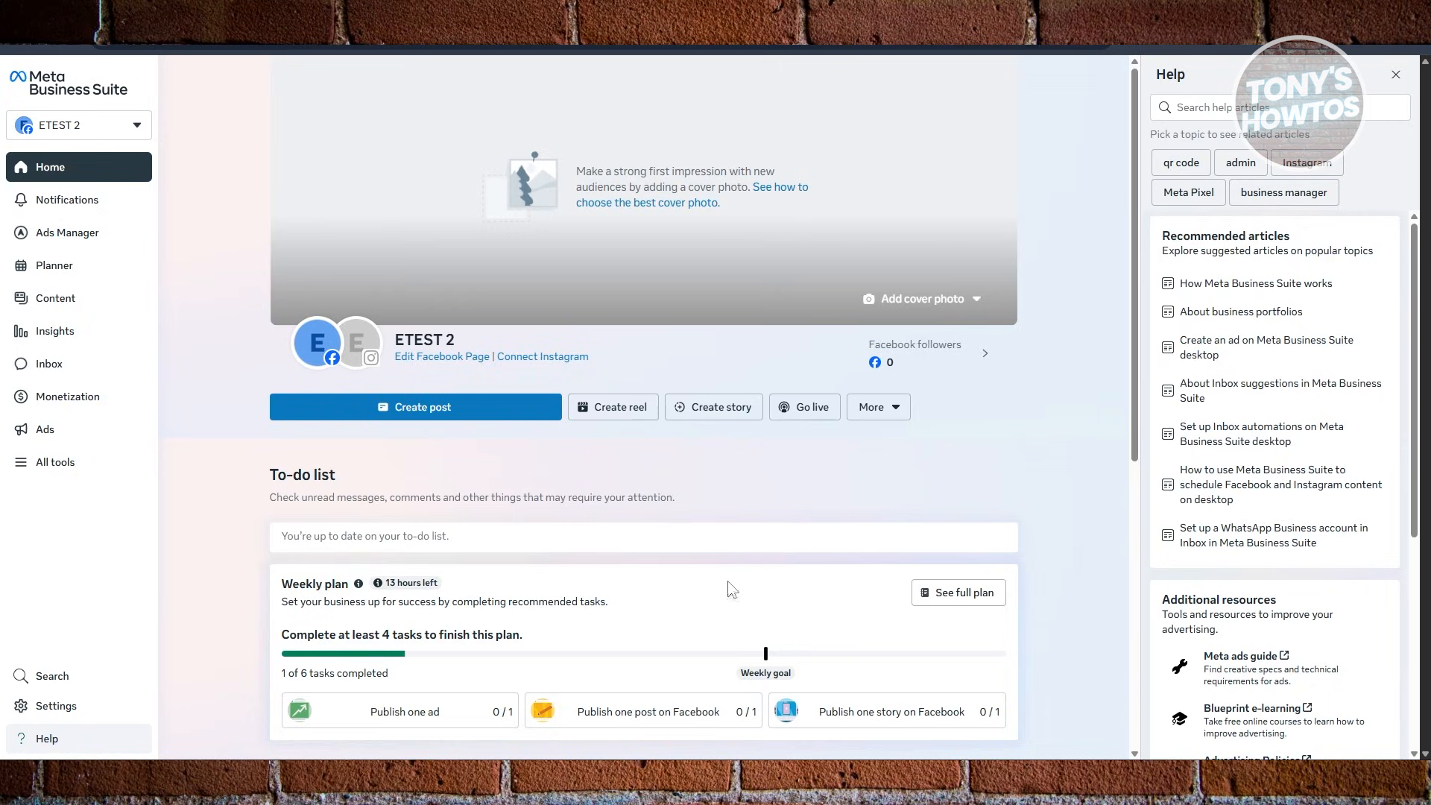
Switch to the RENZ AD ACCOUNT overview, close the help articles, then reopen them
{"action": "left_click", "coordinate": [65, 232]}
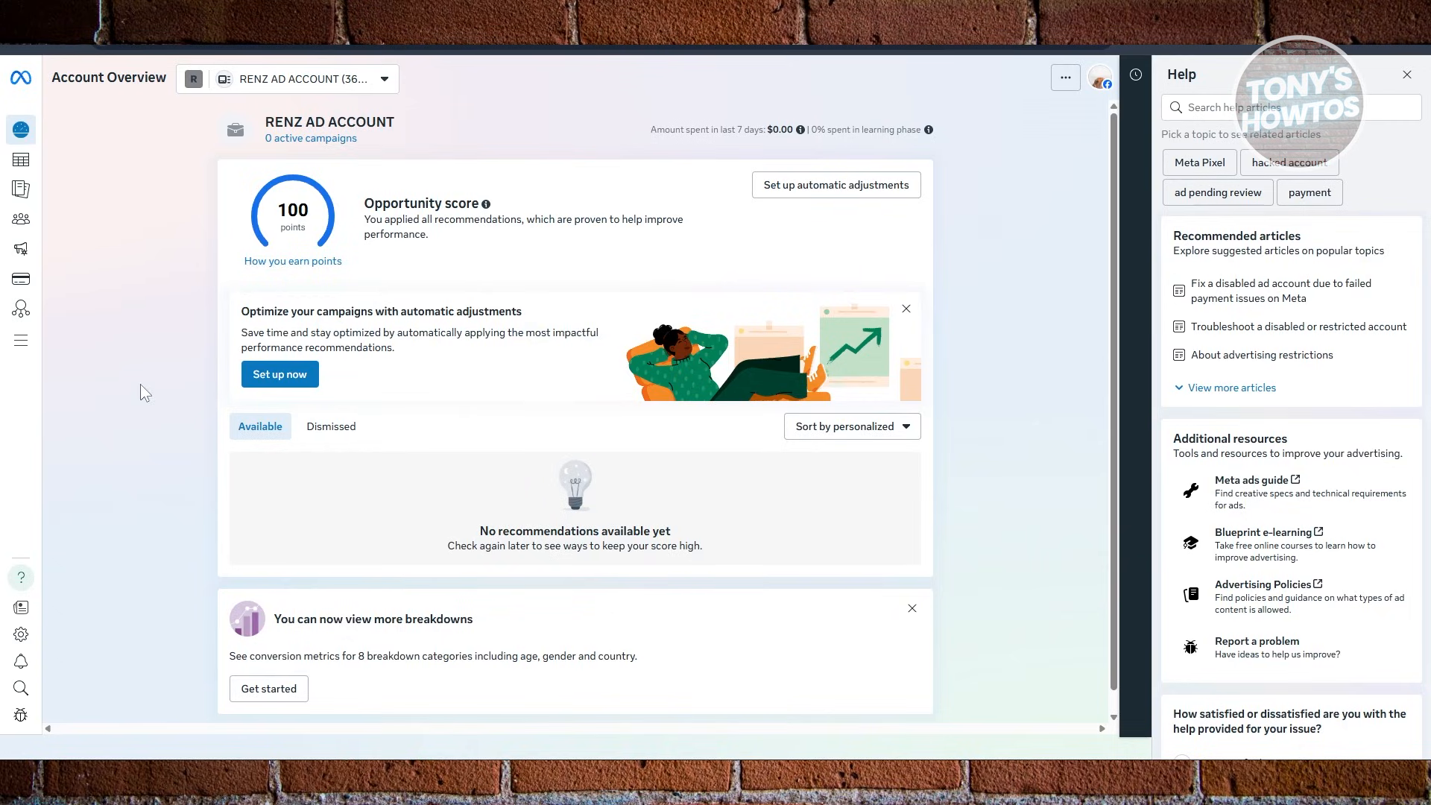
{"action": "left_click", "coordinate": [1406, 74]}
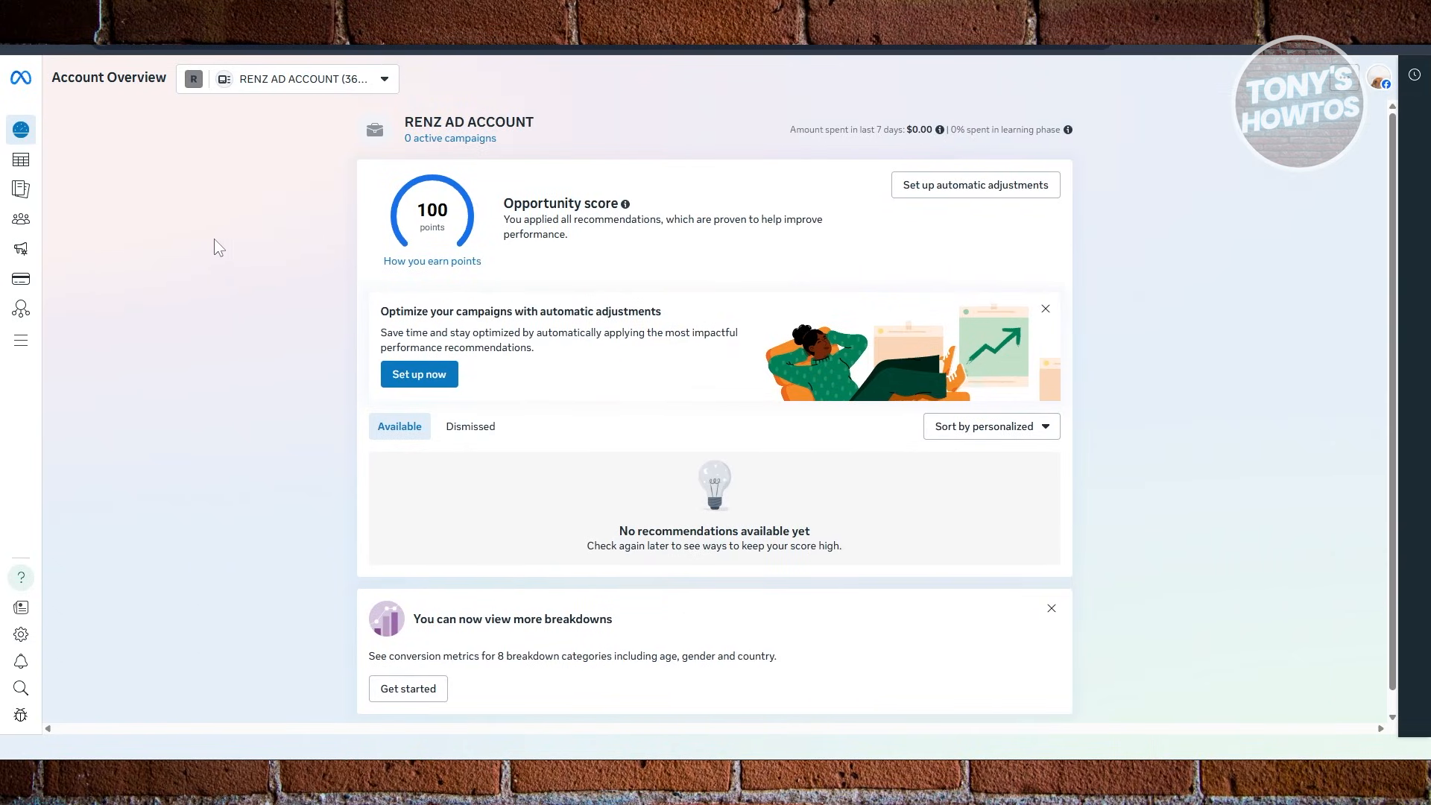
{"action": "mouse_move", "coordinate": [188, 289]}
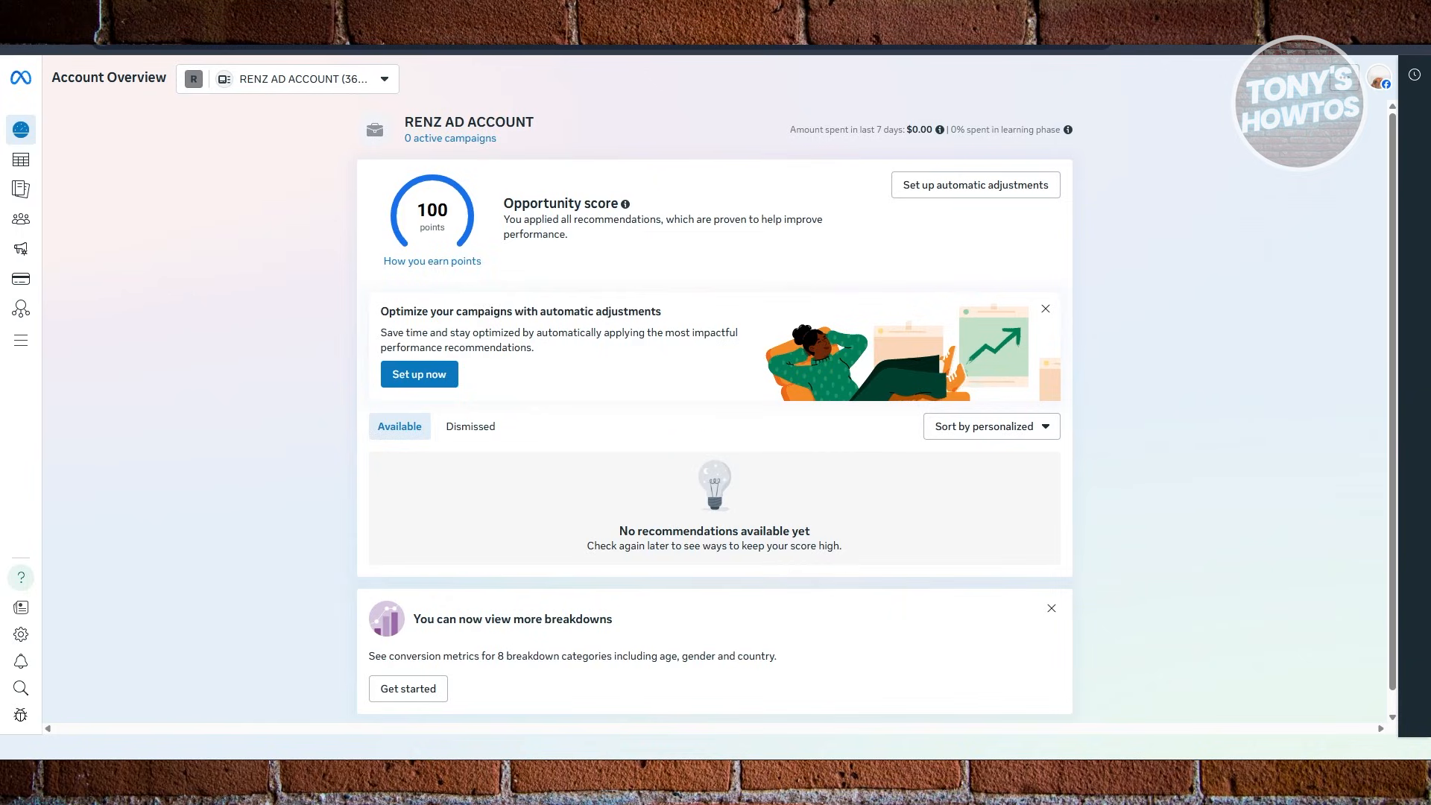
{"action": "mouse_move", "coordinate": [20, 578]}
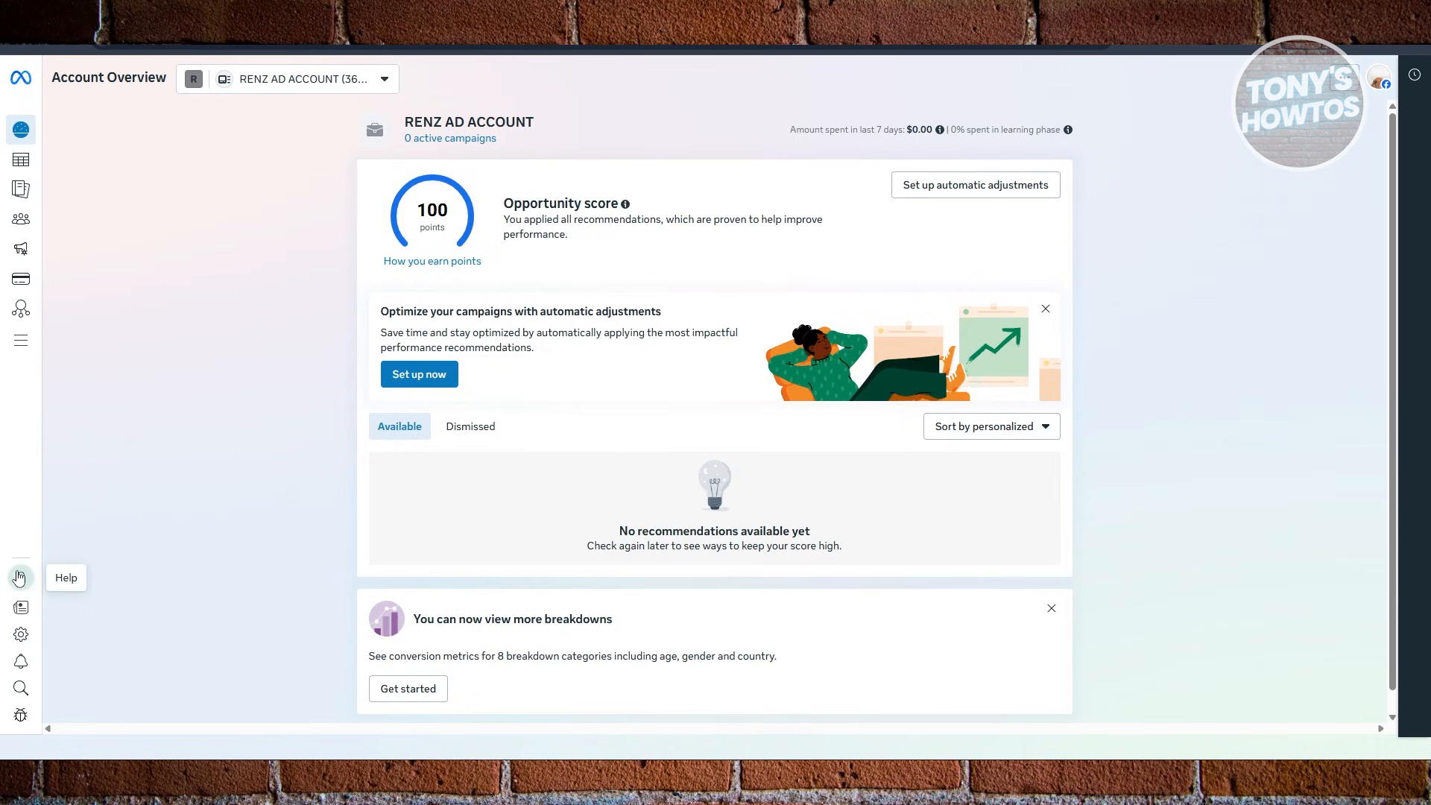
{"action": "left_click", "coordinate": [20, 578]}
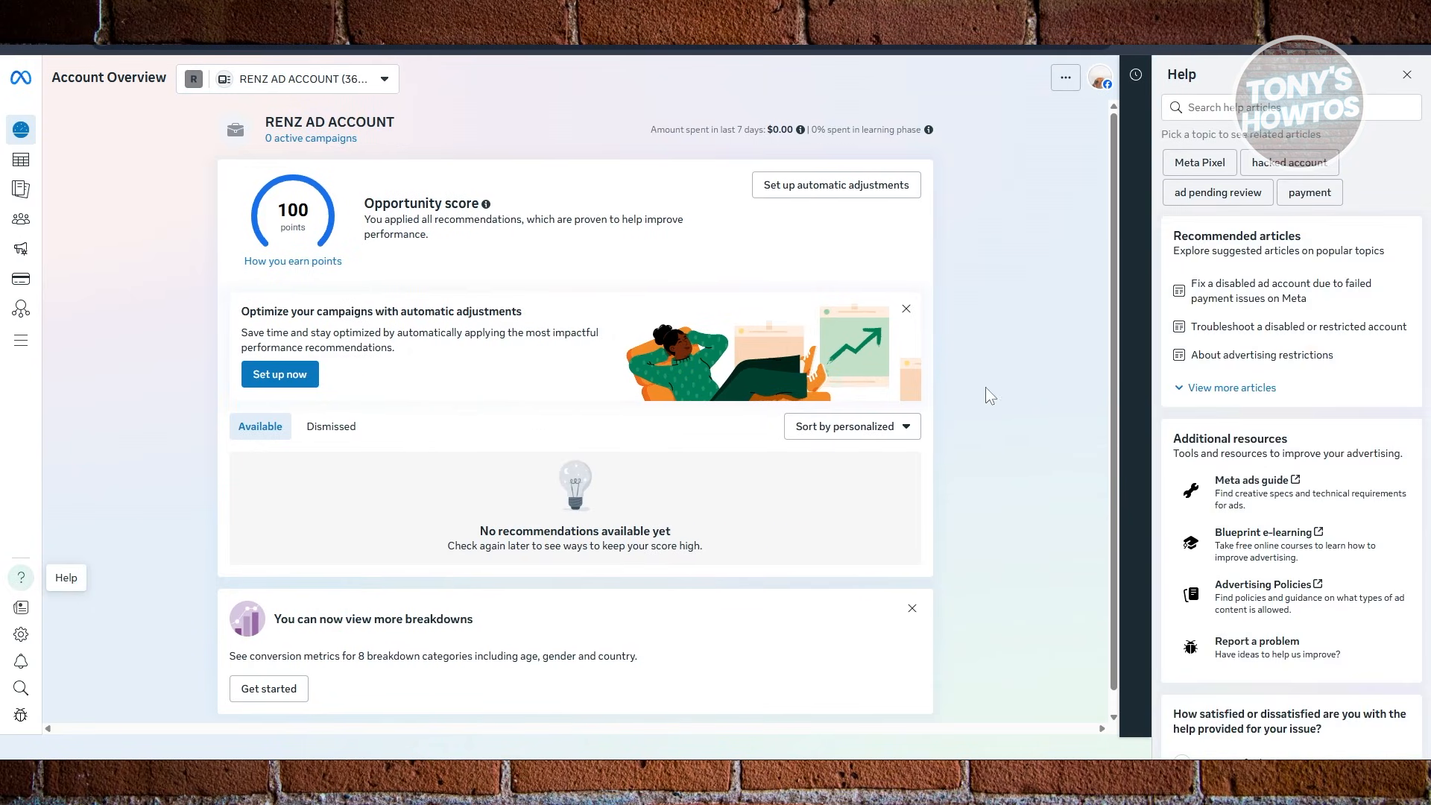
{"action": "mouse_move", "coordinate": [1314, 435]}
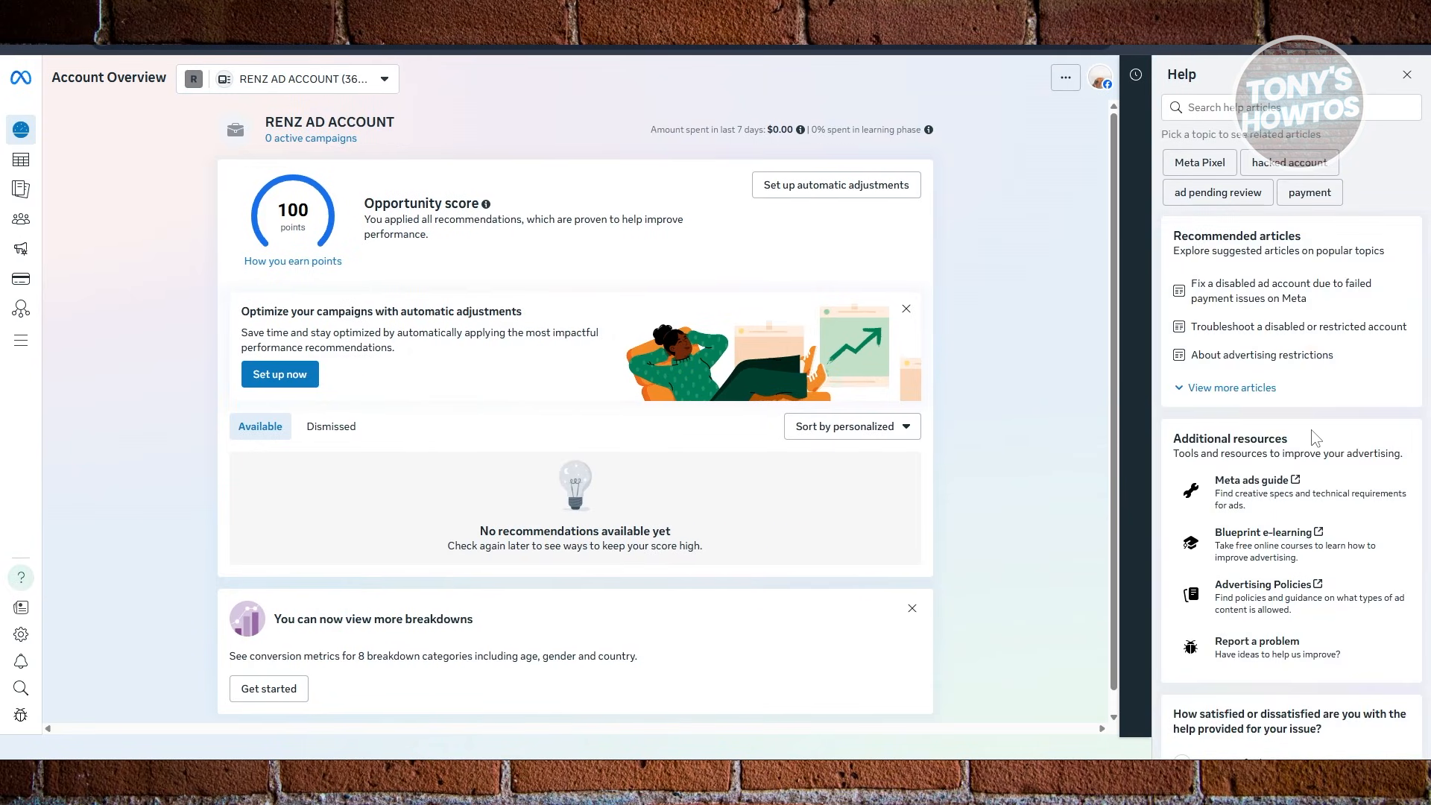
{"action": "mouse_move", "coordinate": [1331, 419]}
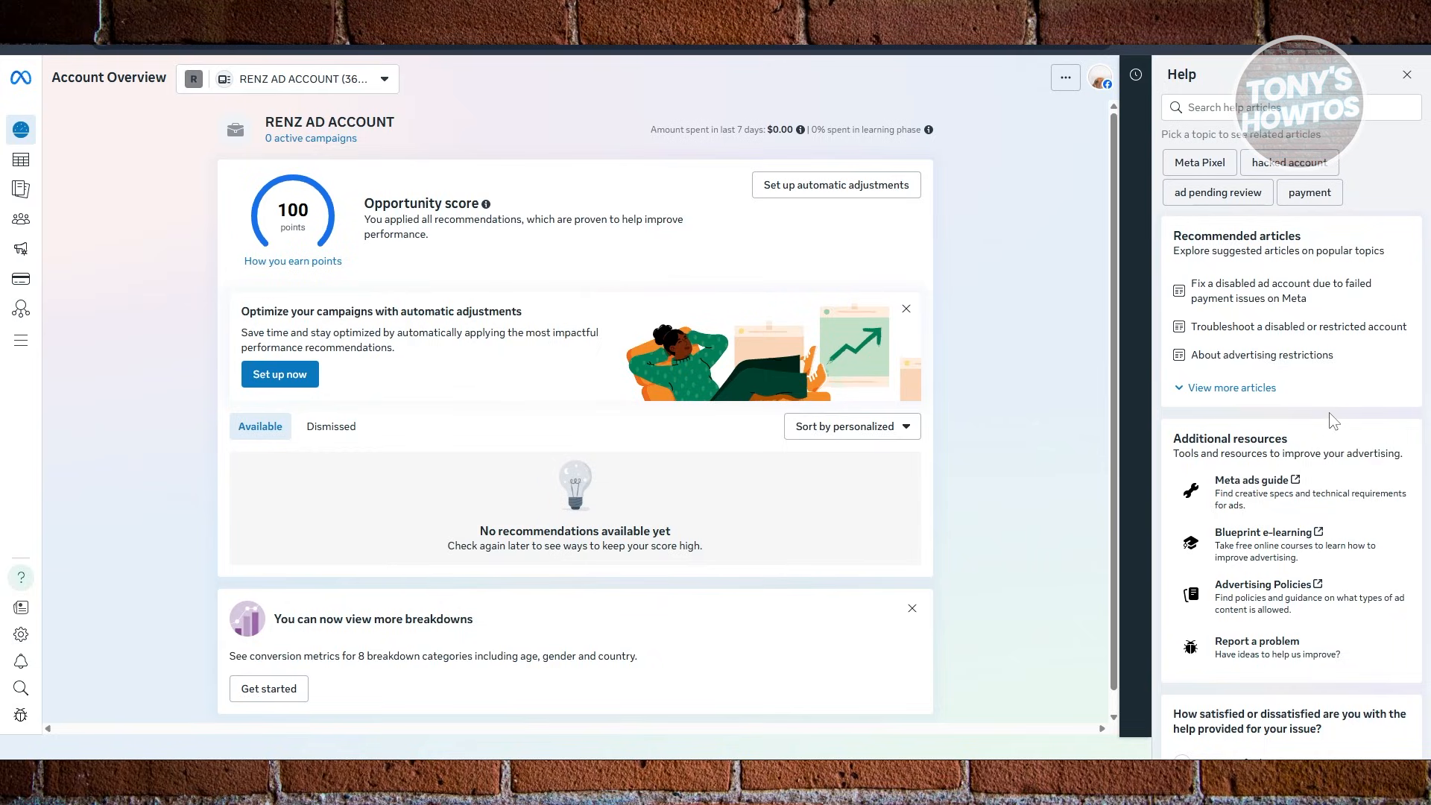
{"action": "mouse_move", "coordinate": [1321, 426]}
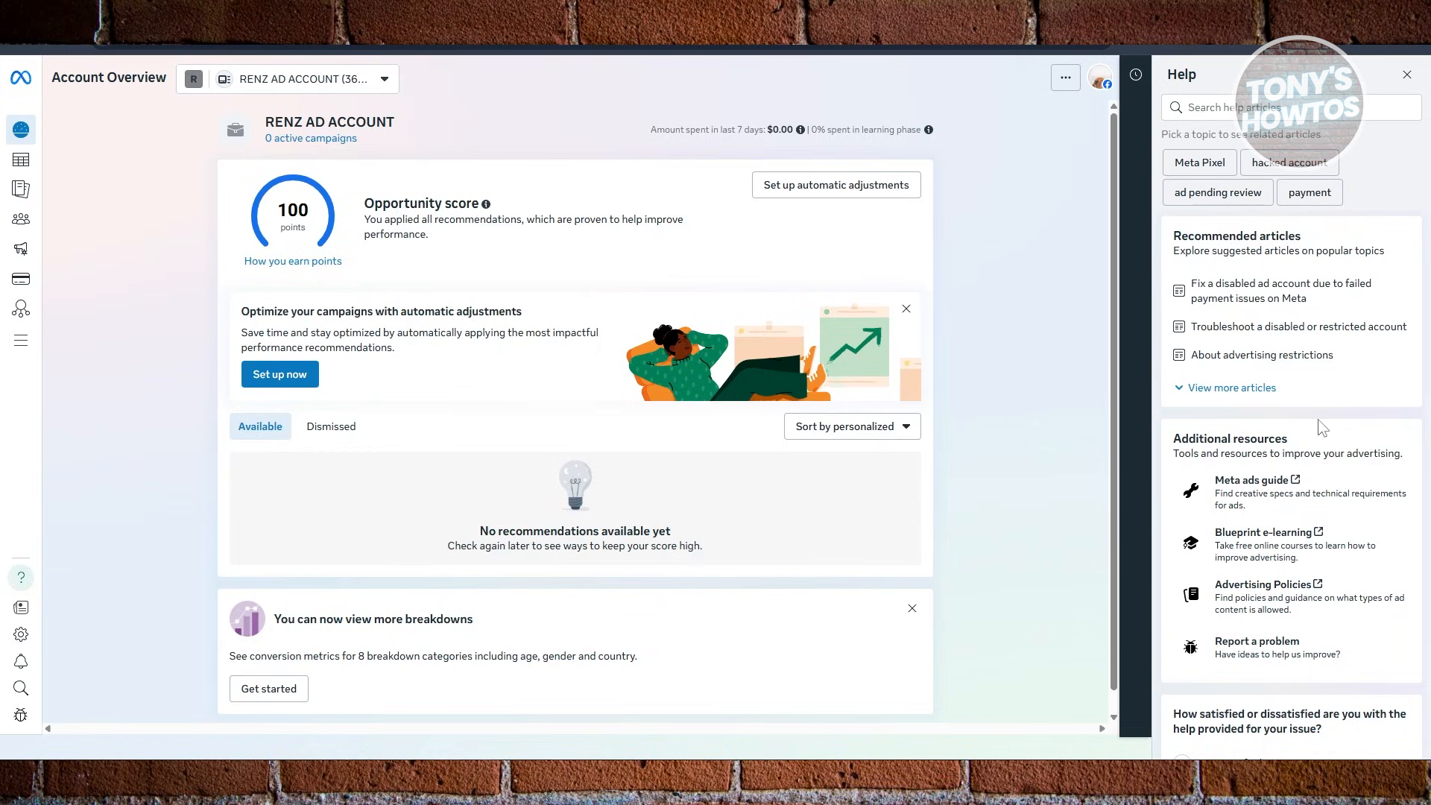
{"action": "mouse_move", "coordinate": [801, 129]}
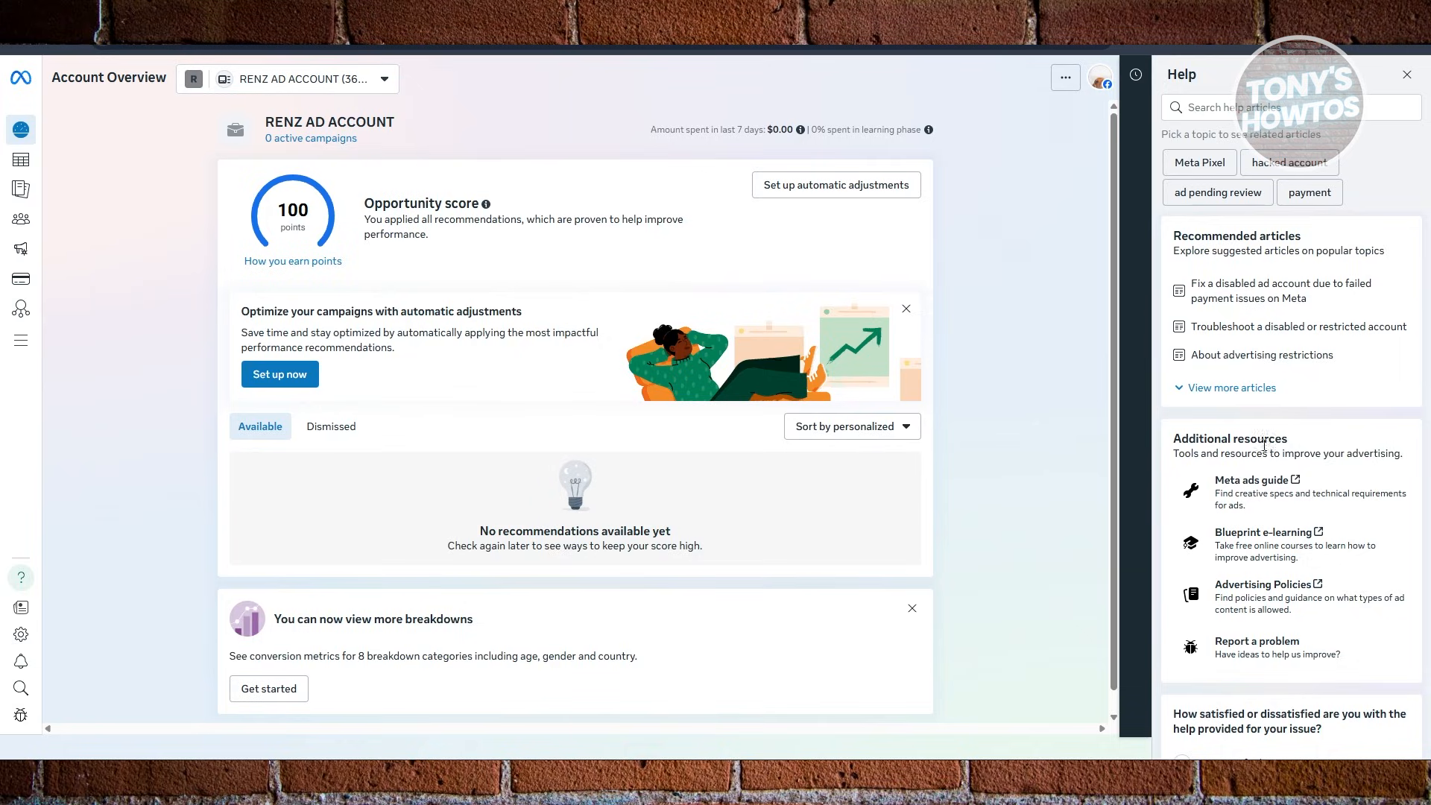
{"action": "mouse_move", "coordinate": [1020, 247]}
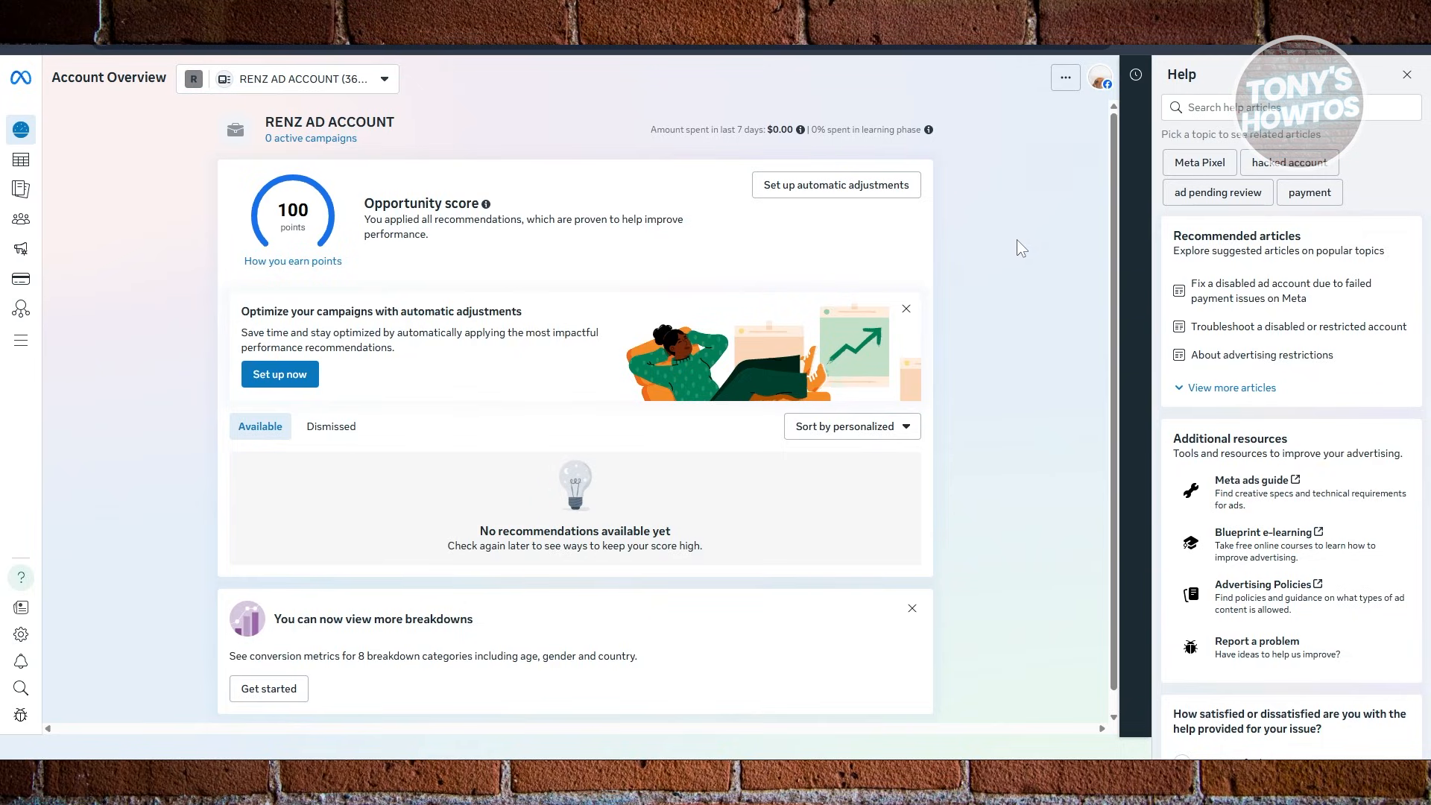
{"action": "mouse_move", "coordinate": [1072, 180]}
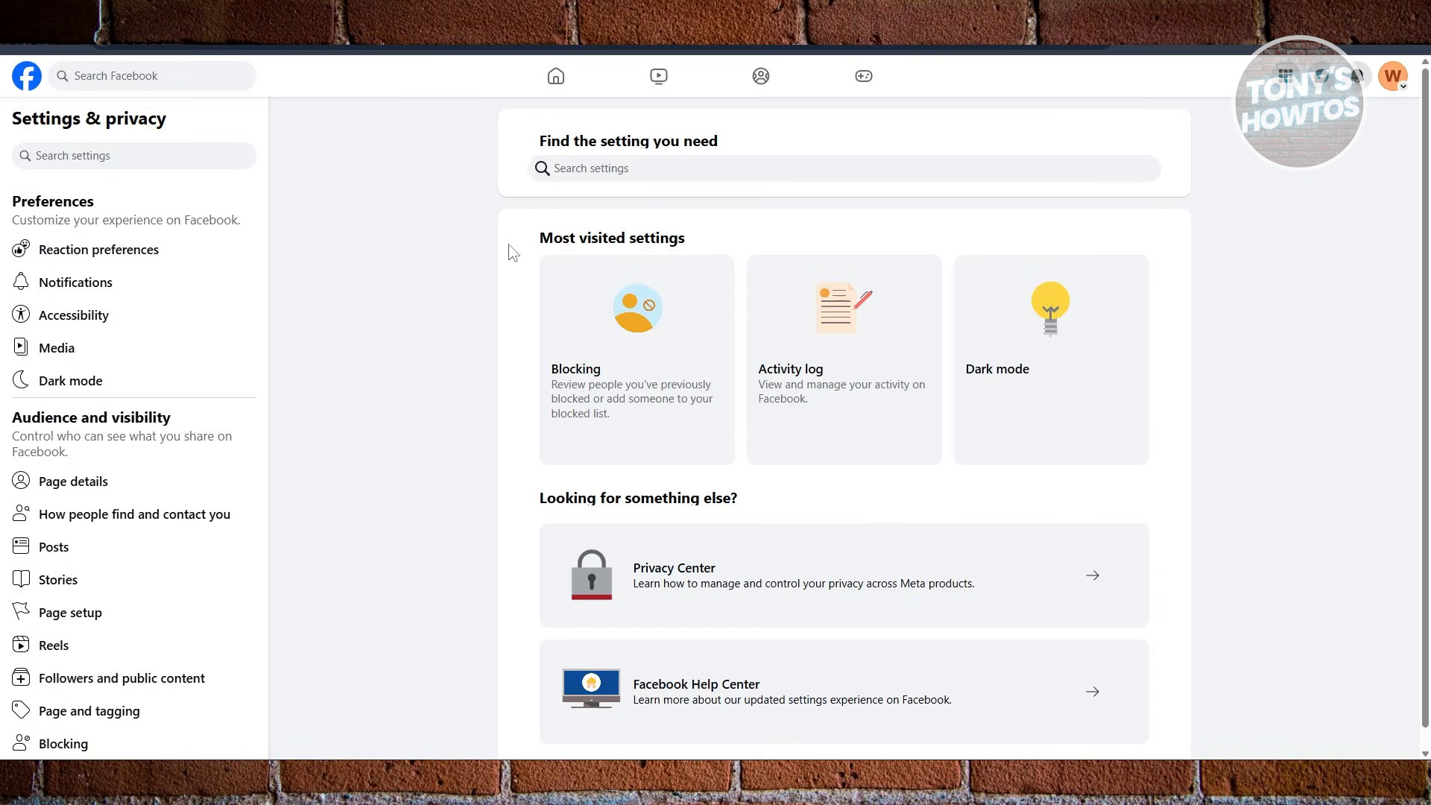
{"action": "mouse_move", "coordinate": [25, 76]}
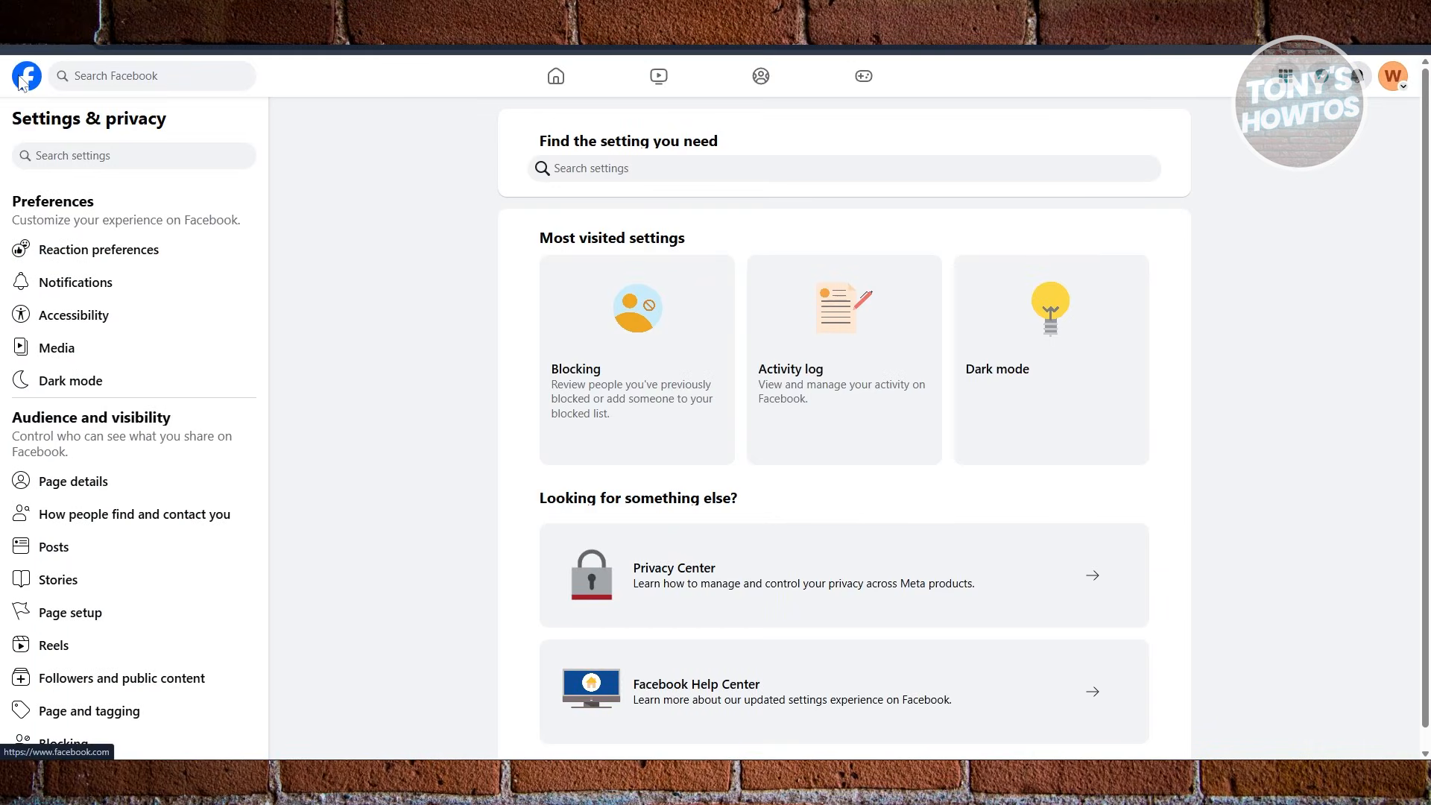
{"action": "left_click", "coordinate": [26, 76]}
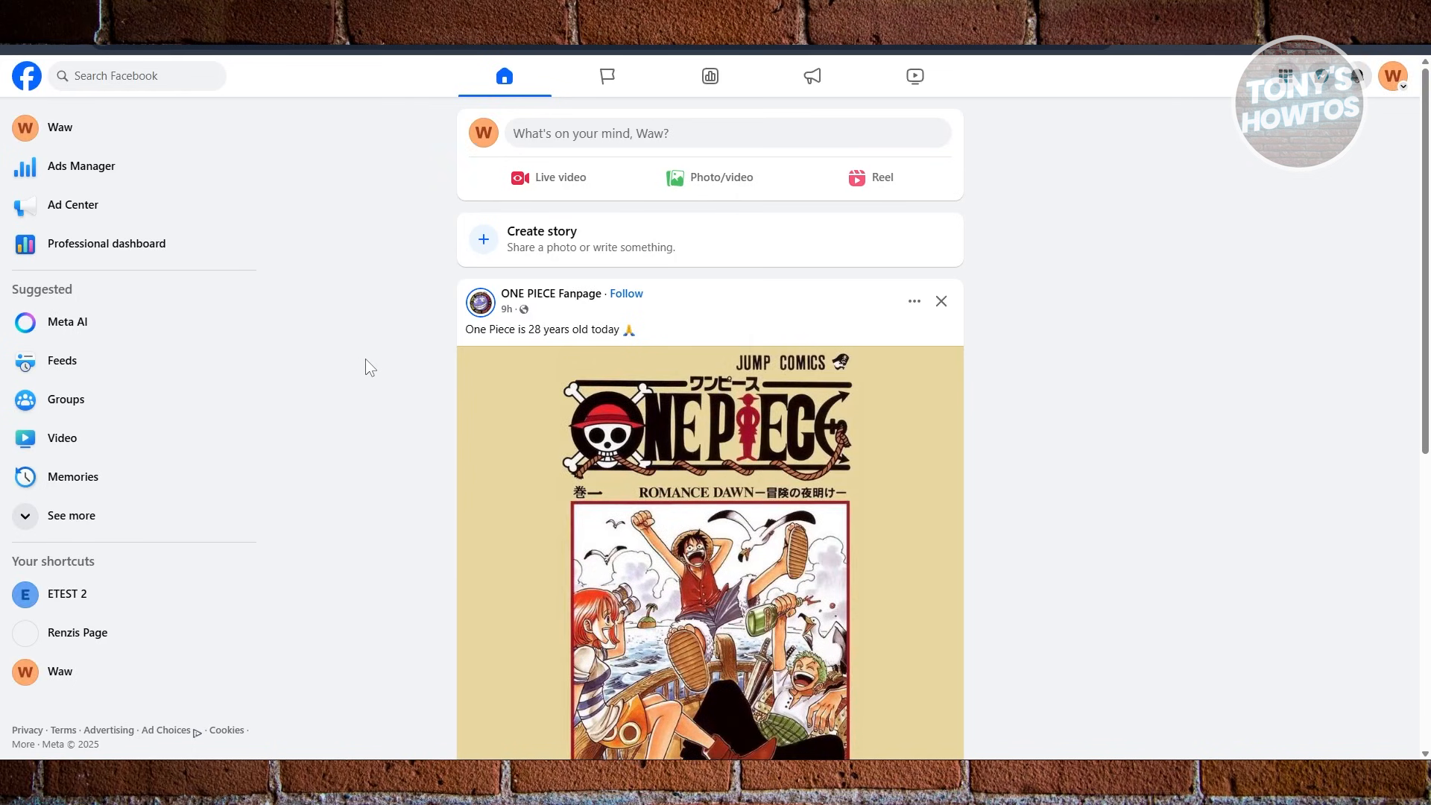
{"action": "left_click", "coordinate": [1390, 76]}
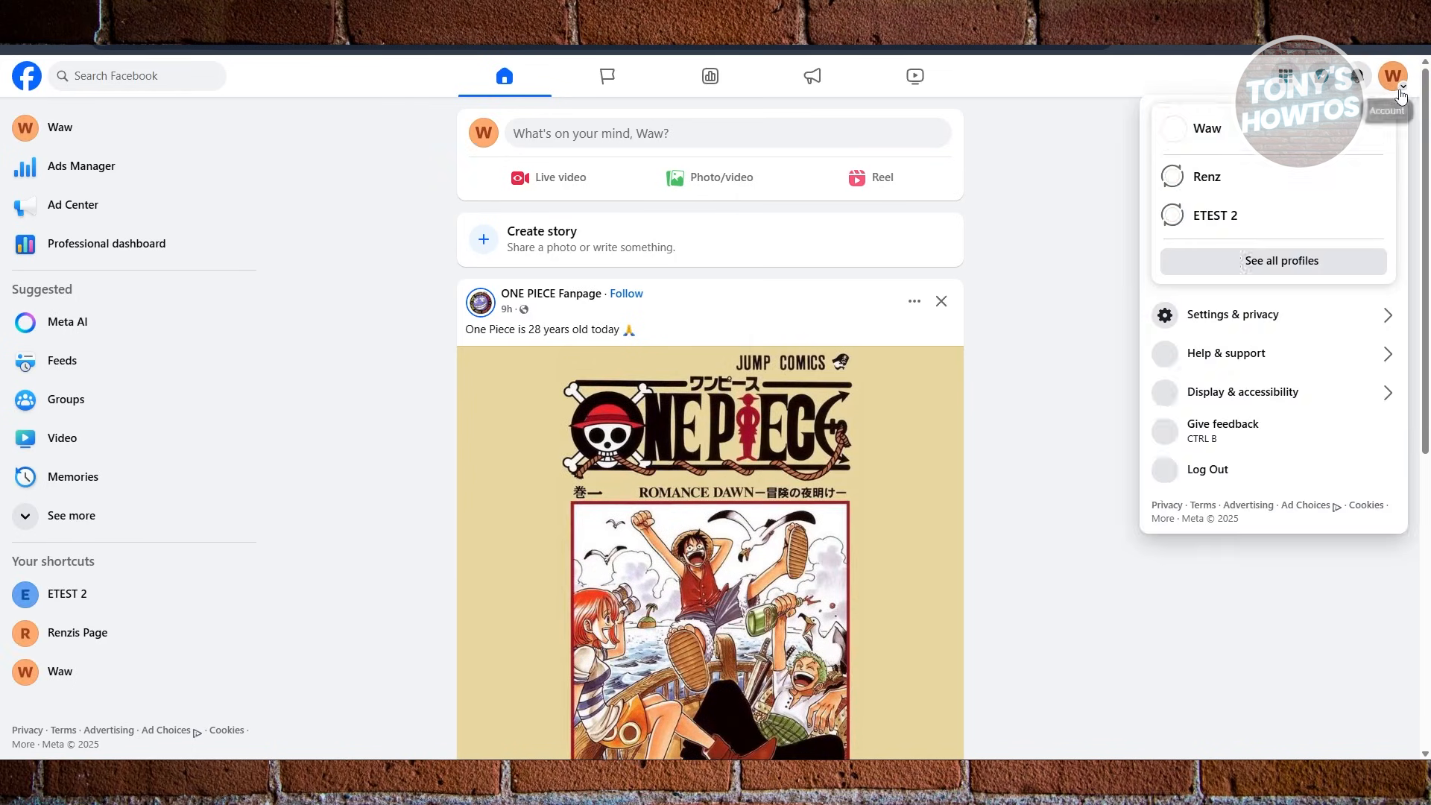
{"action": "mouse_move", "coordinate": [1207, 176]}
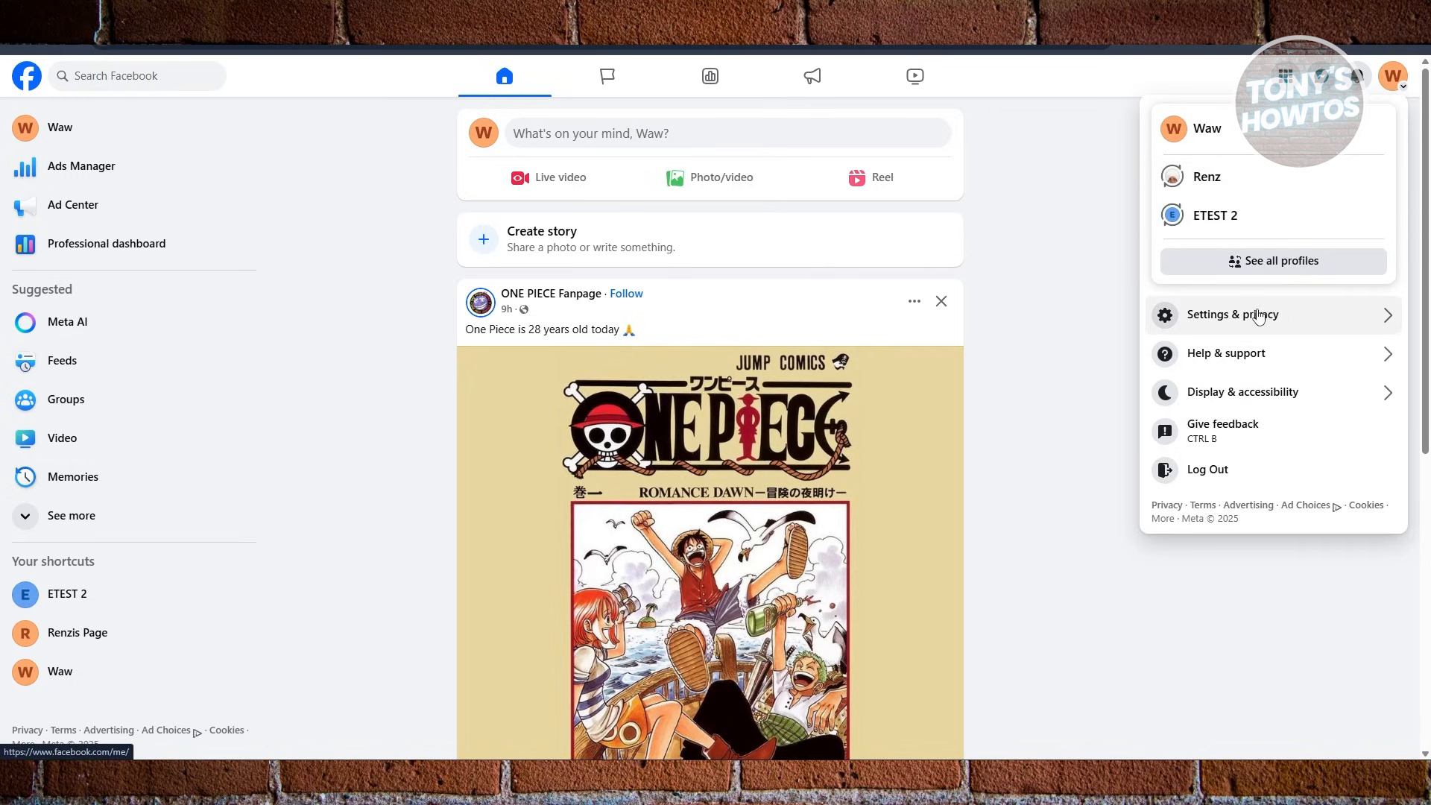
{"action": "left_click", "coordinate": [1232, 314]}
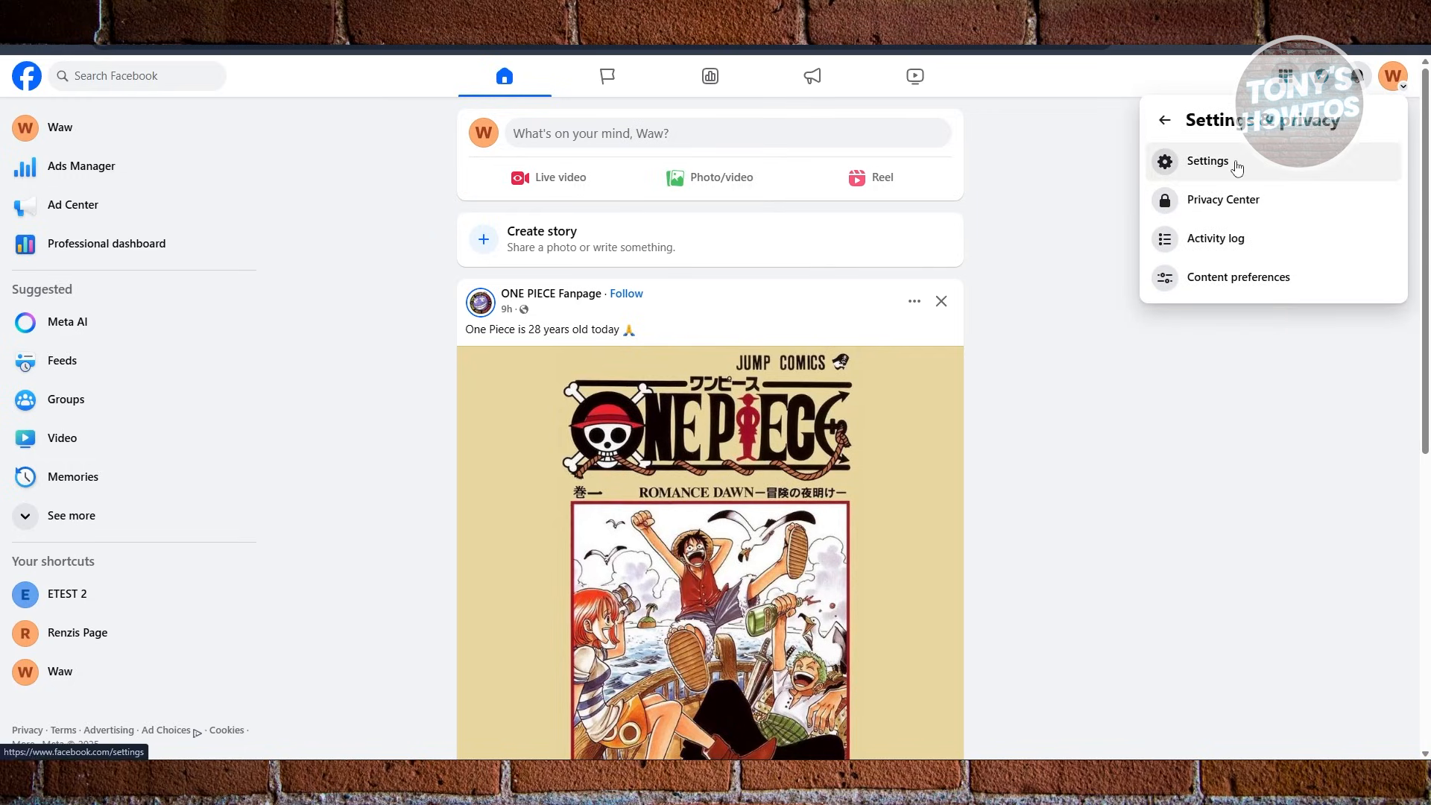
{"action": "left_click", "coordinate": [1207, 161]}
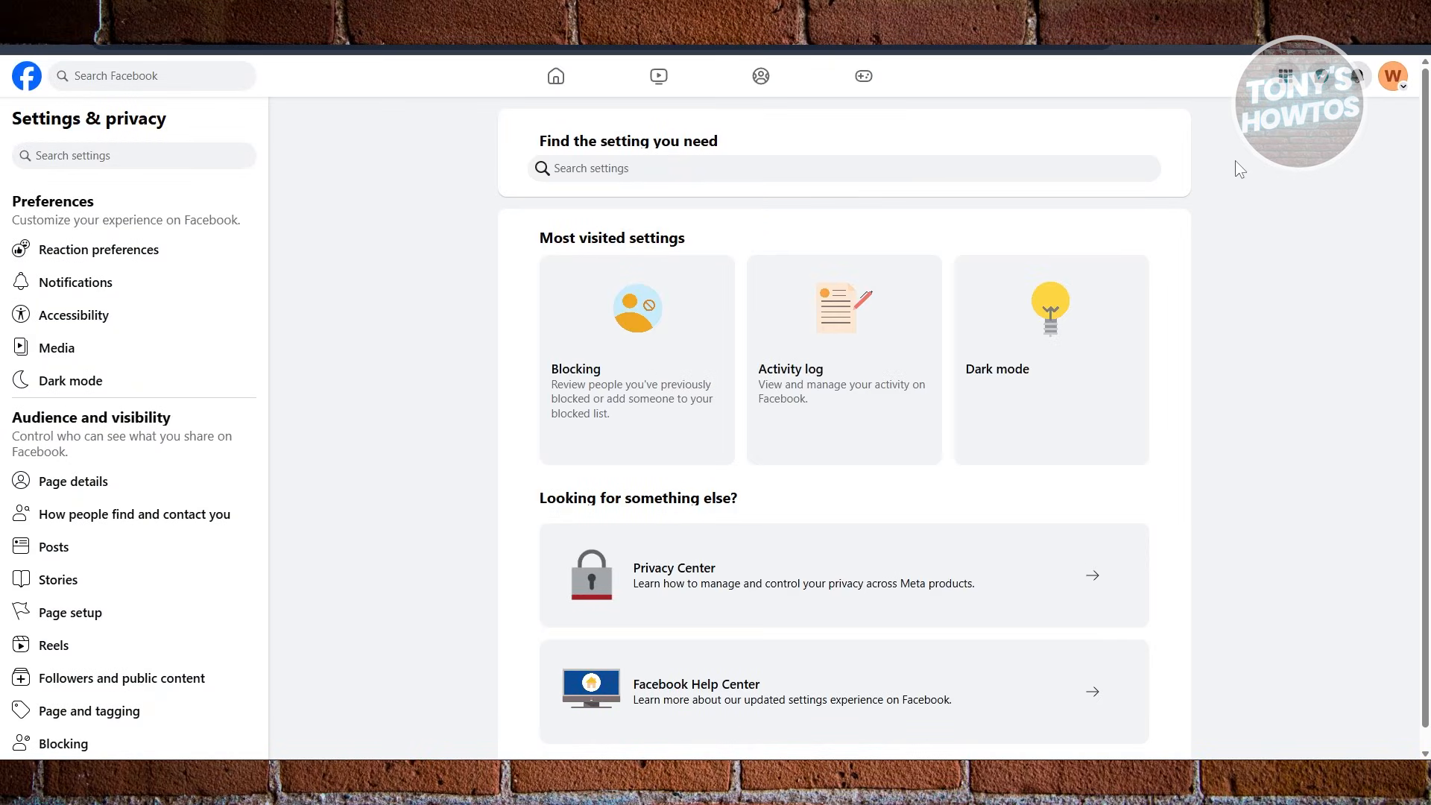
{"action": "mouse_move", "coordinate": [224, 314]}
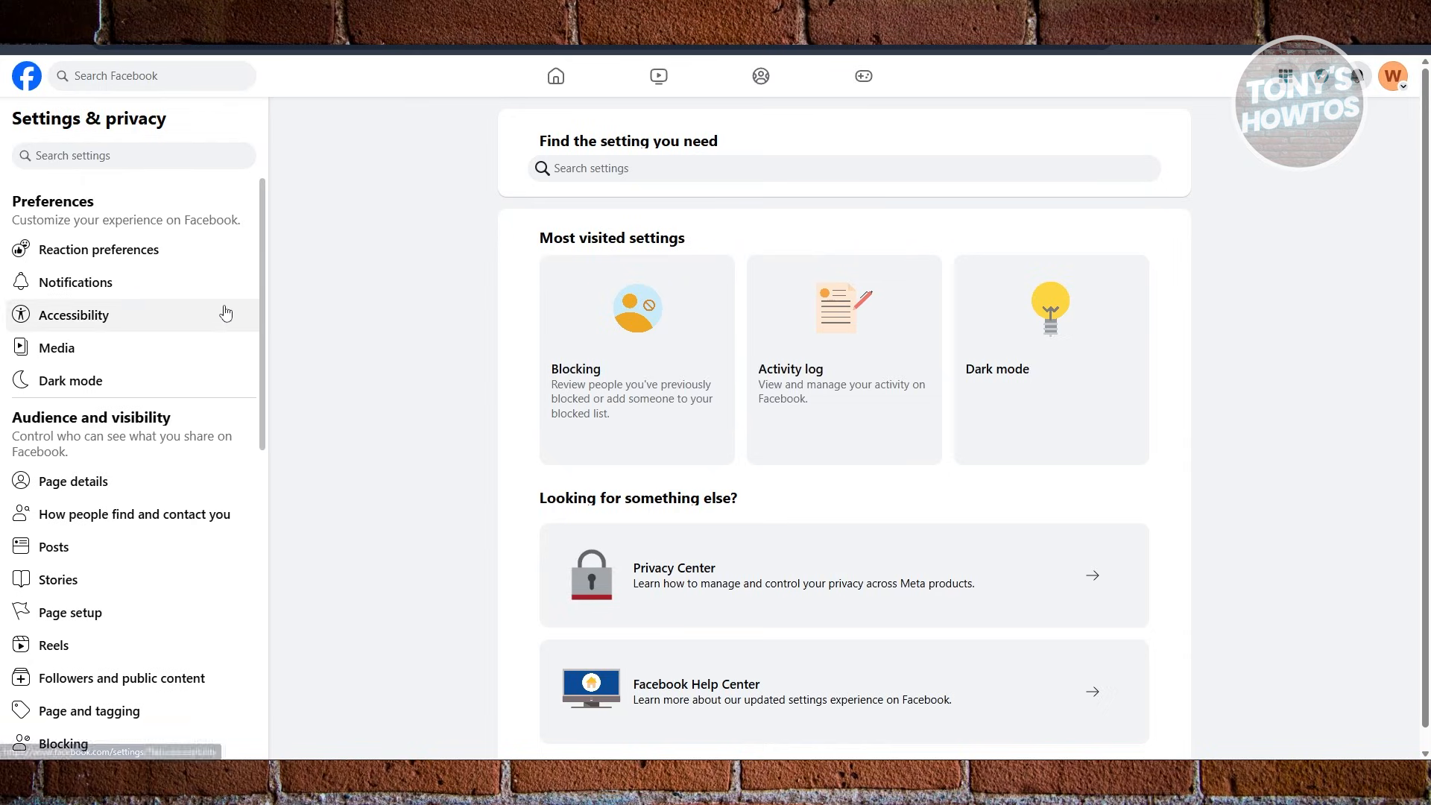
{"action": "scroll", "scroll_direction": "down", "scroll_amount": 3}
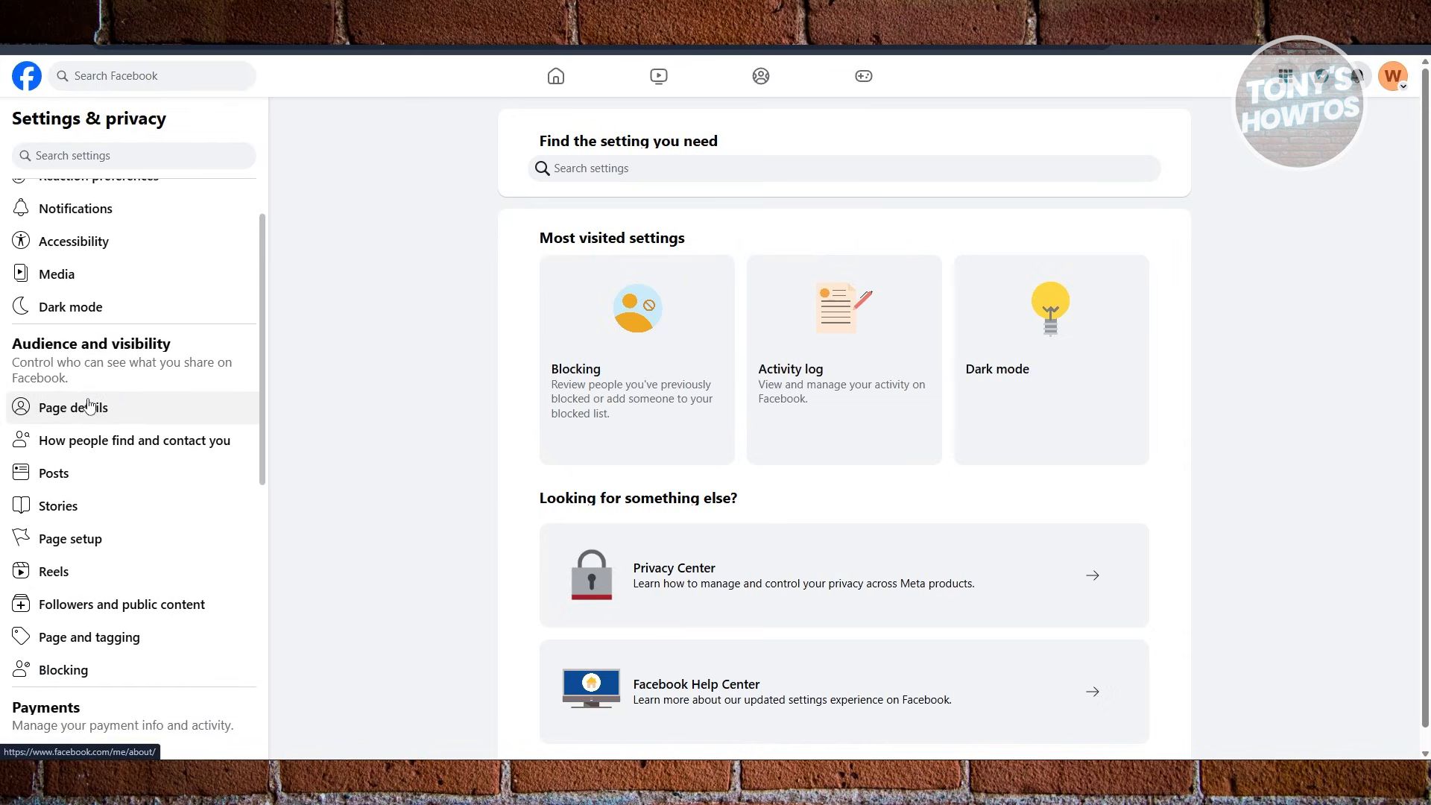
Open the Waw page's About details, then view Meta Verified under More tools
{"action": "left_click", "coordinate": [75, 407]}
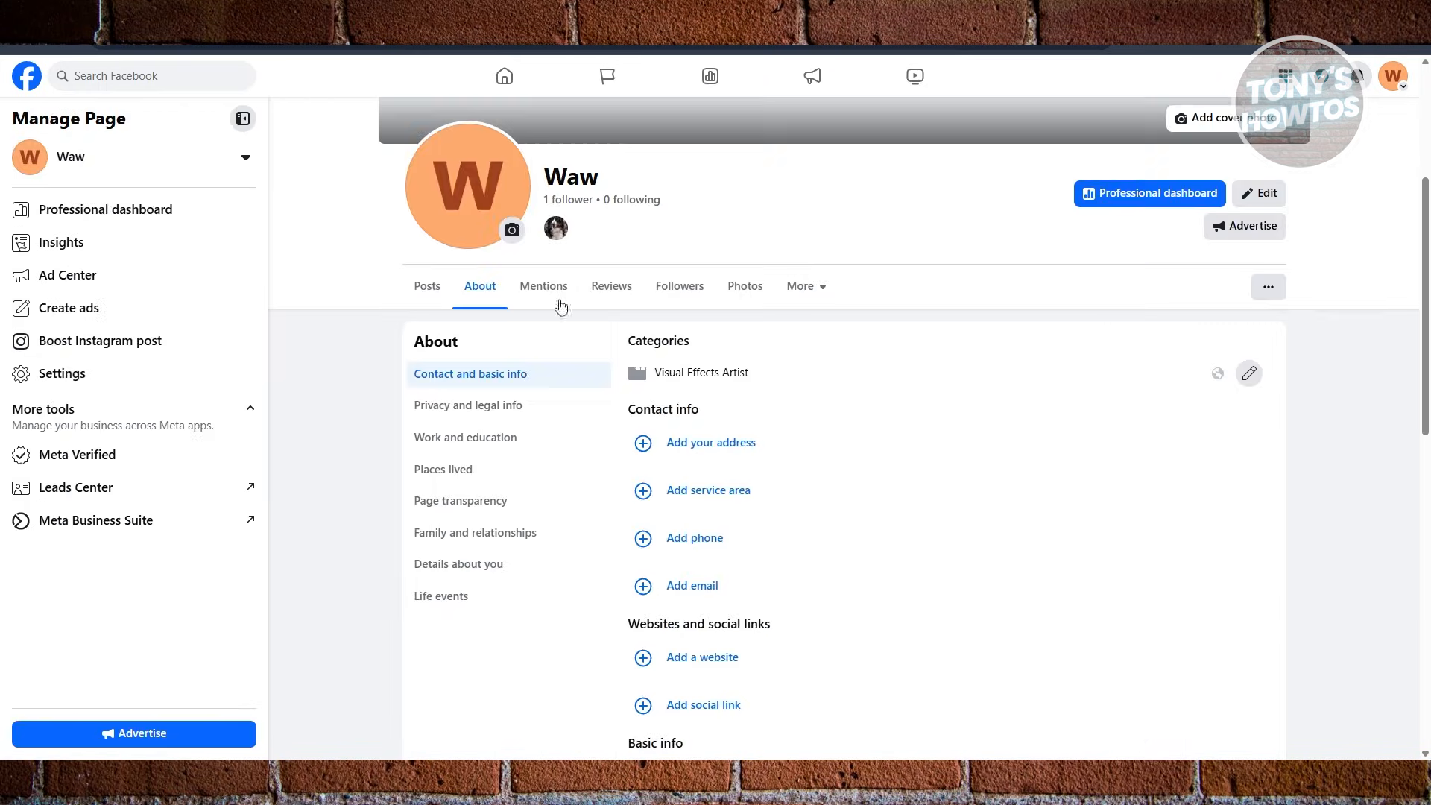
{"action": "mouse_move", "coordinate": [77, 454]}
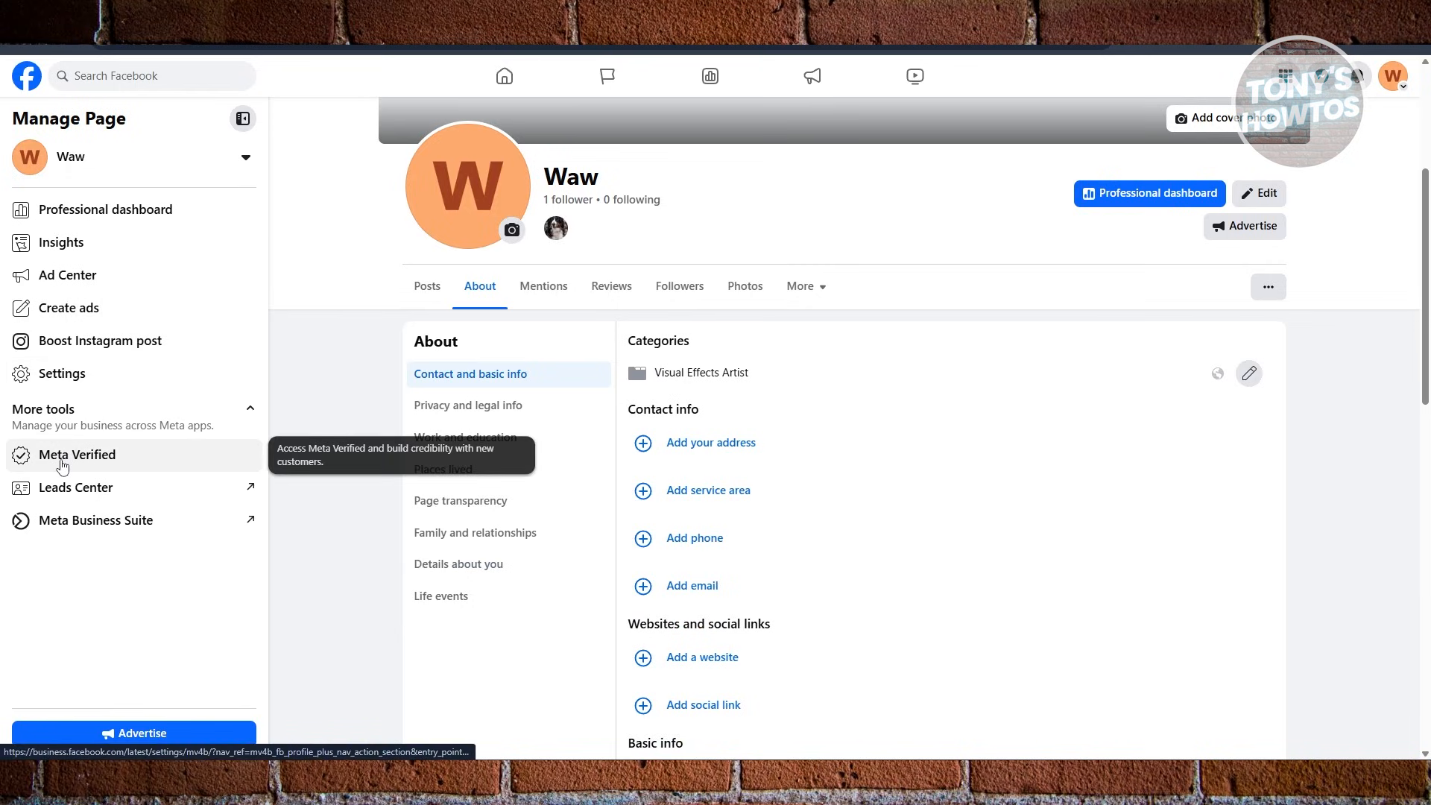
{"action": "mouse_move", "coordinate": [74, 655]}
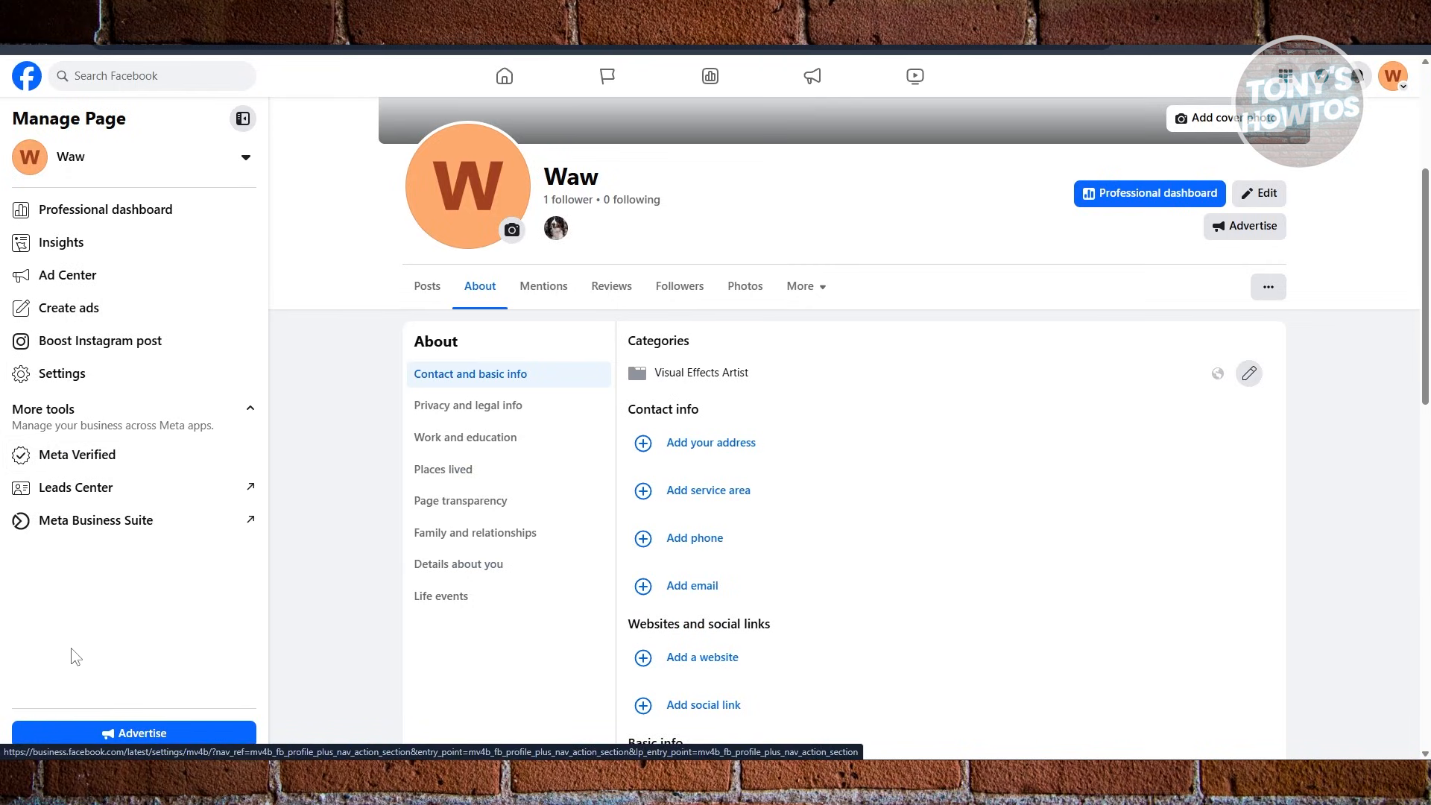
{"action": "left_click", "coordinate": [95, 519]}
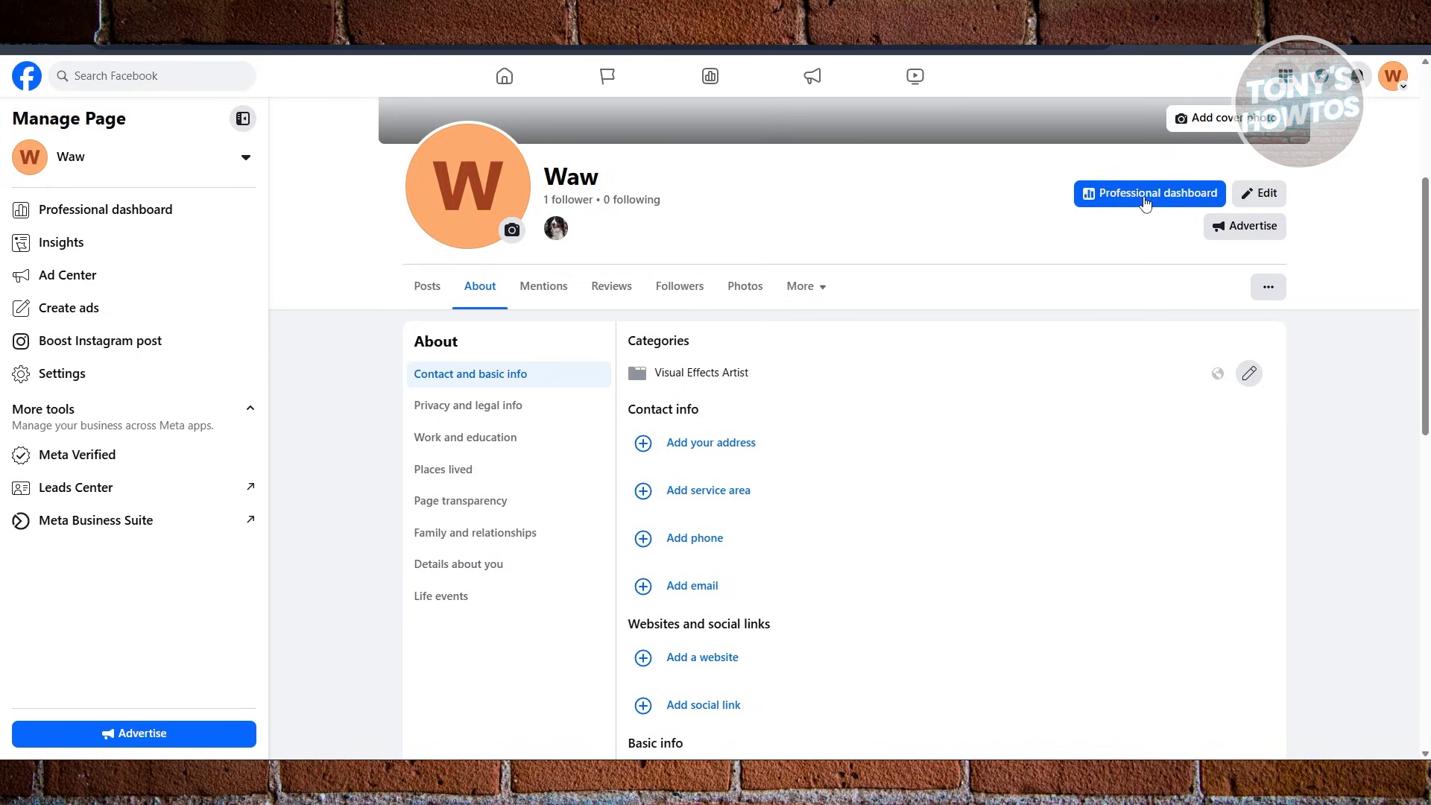
Open the Waw page's Professional dashboard from the page header
{"action": "left_click", "coordinate": [1147, 192]}
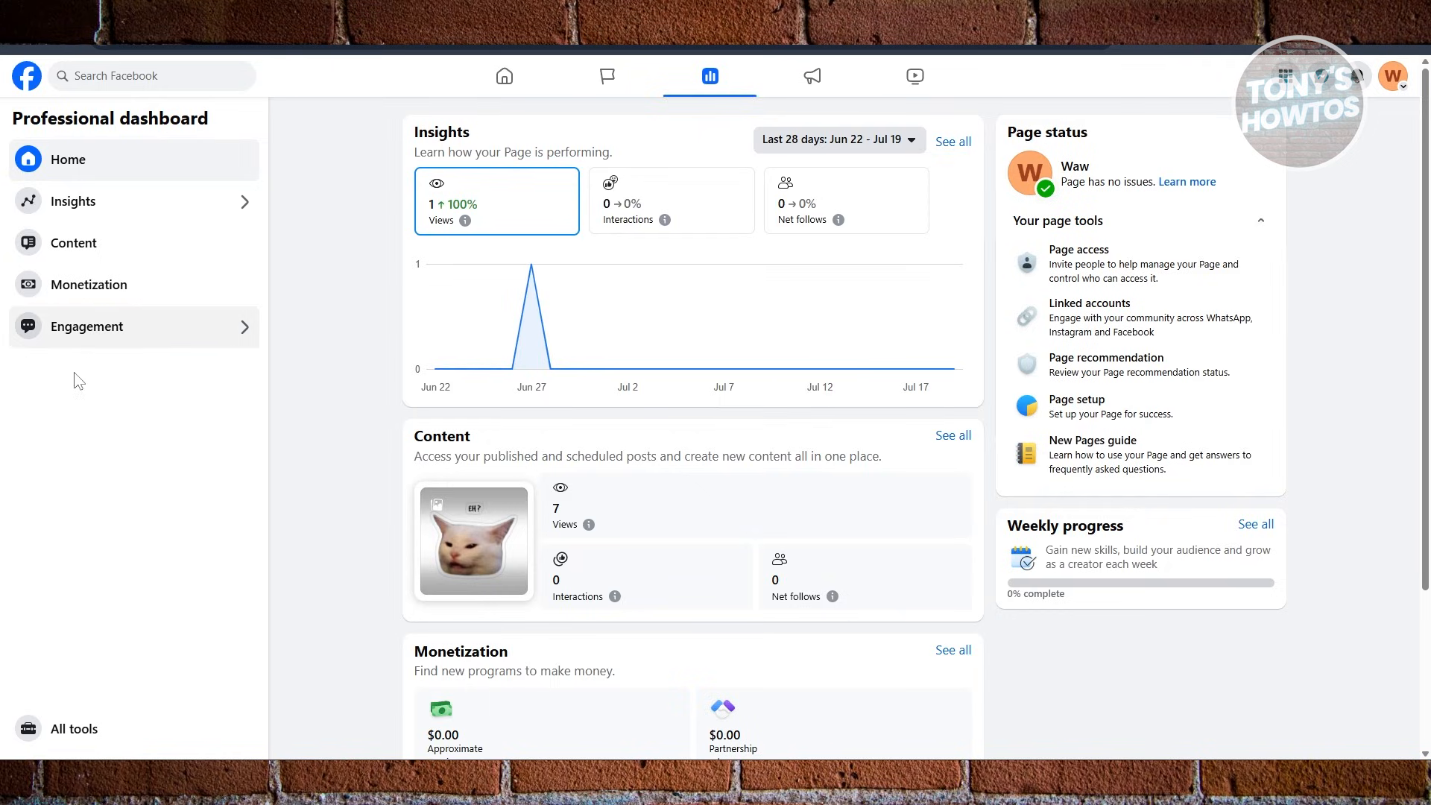
{"action": "mouse_move", "coordinate": [236, 476]}
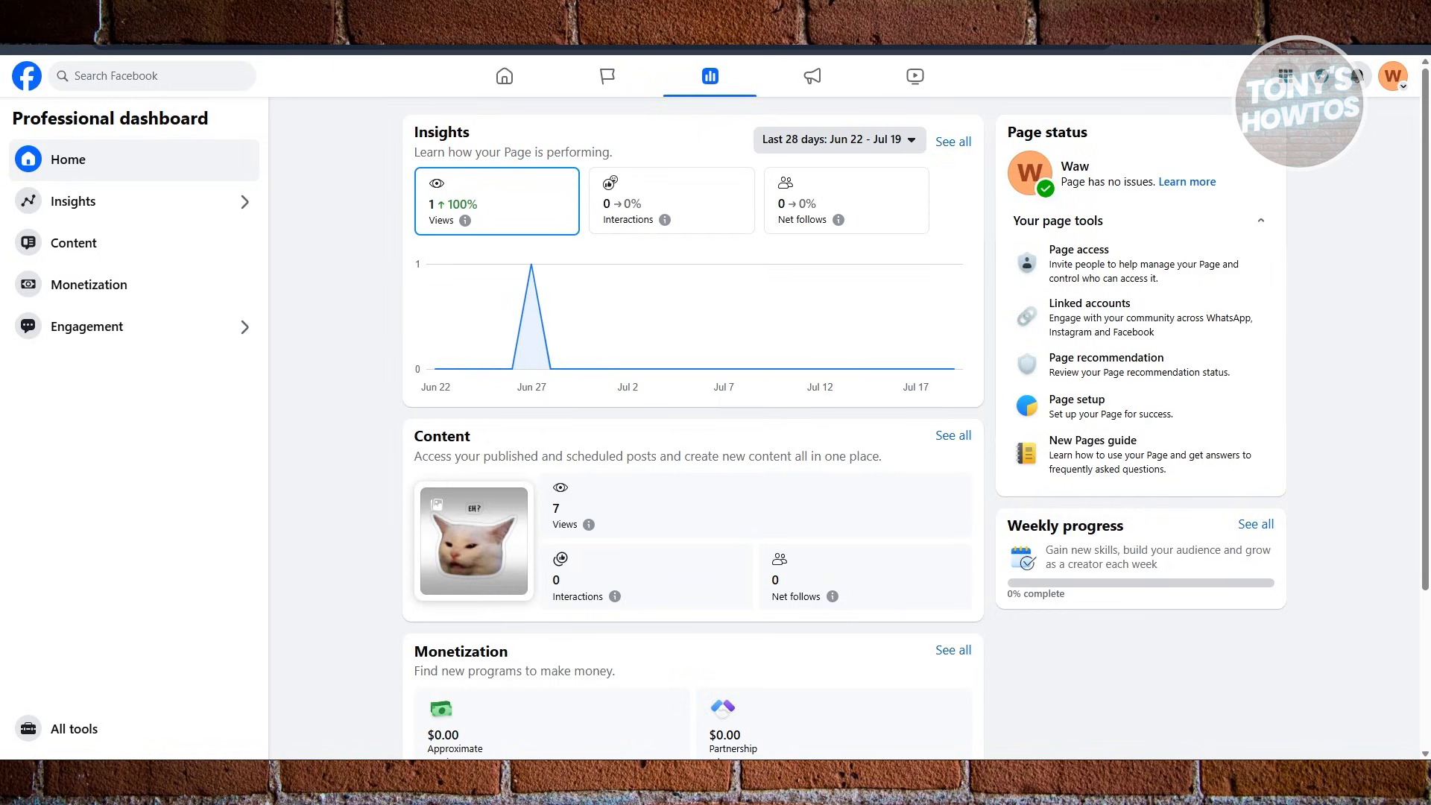
{"action": "mouse_move", "coordinate": [825, 650]}
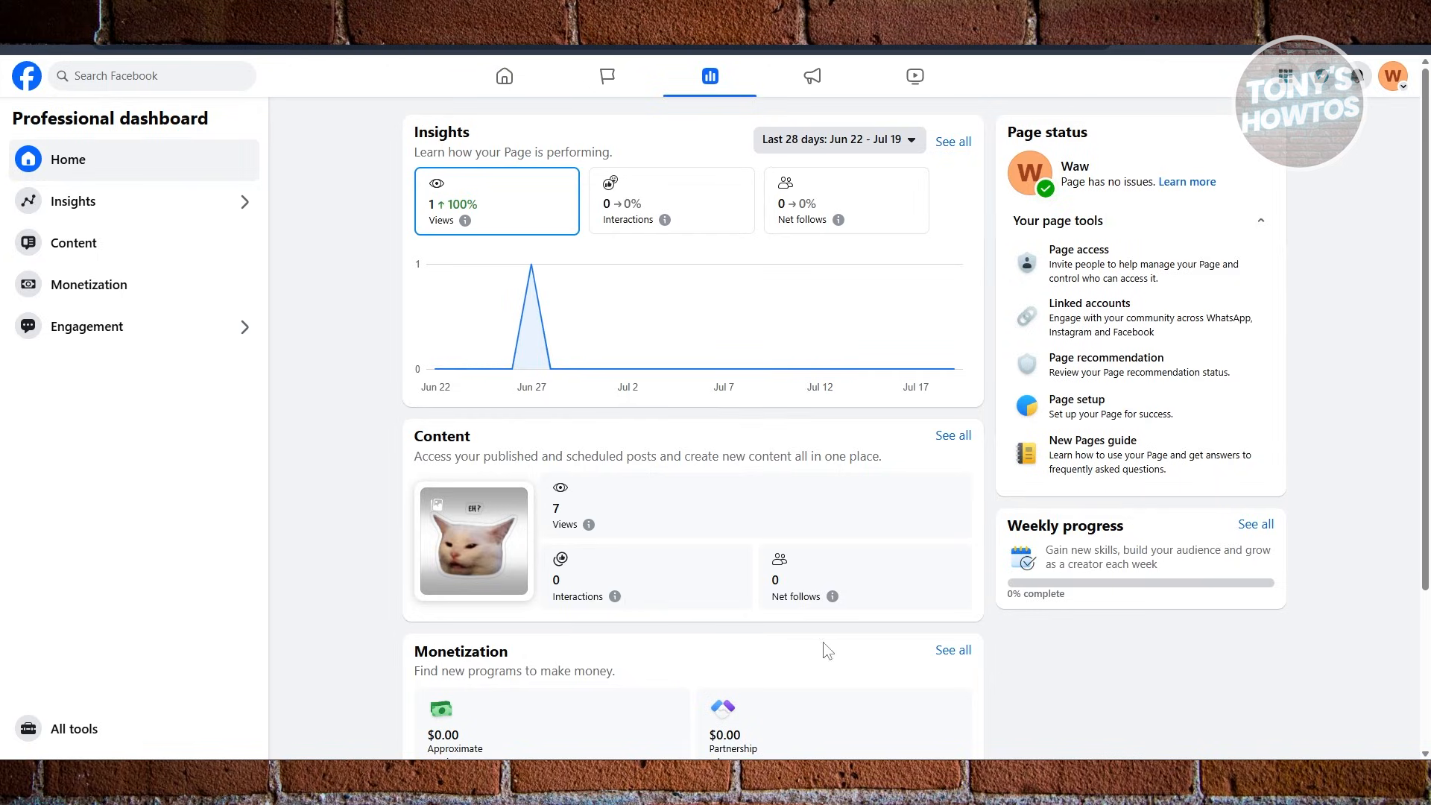
{"action": "mouse_move", "coordinate": [781, 611]}
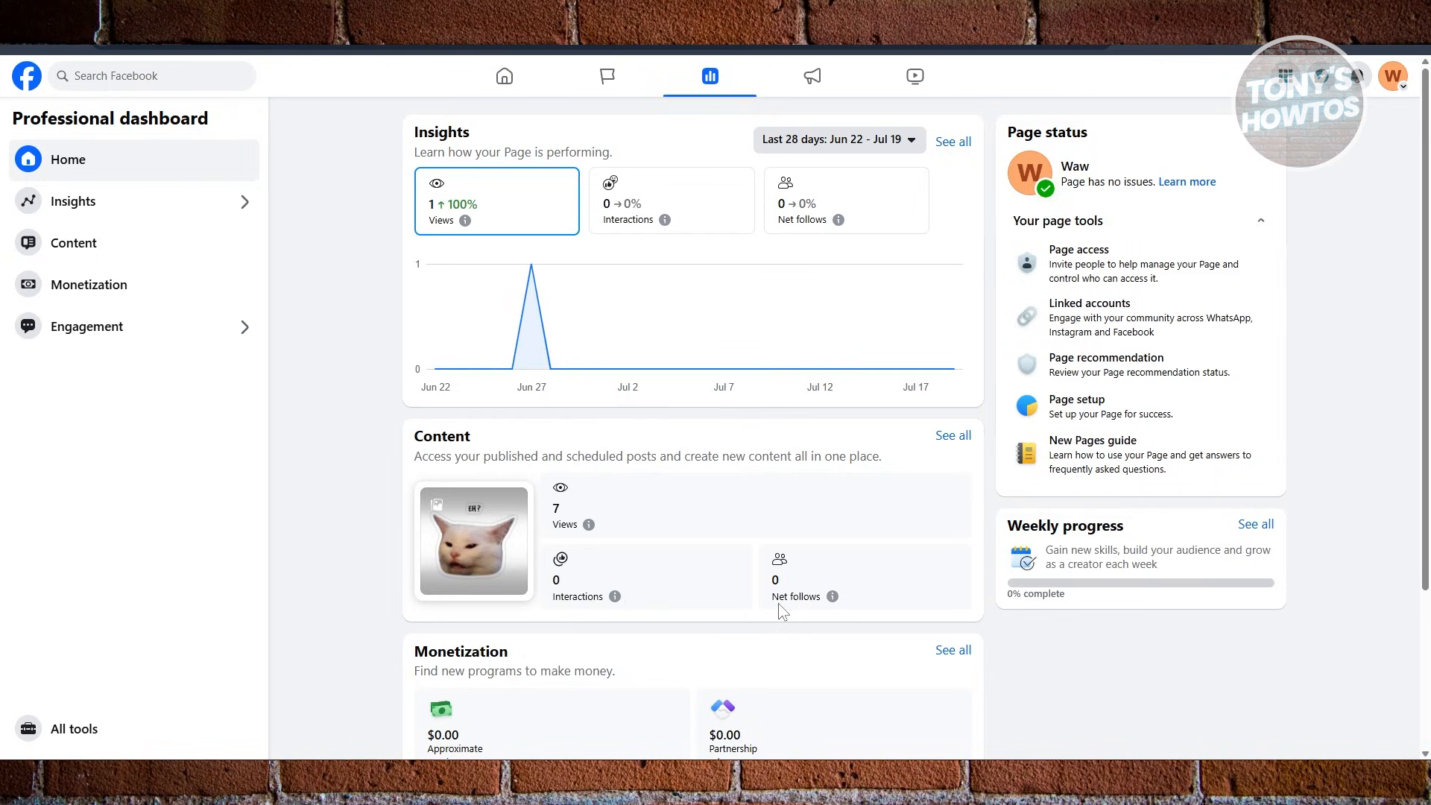